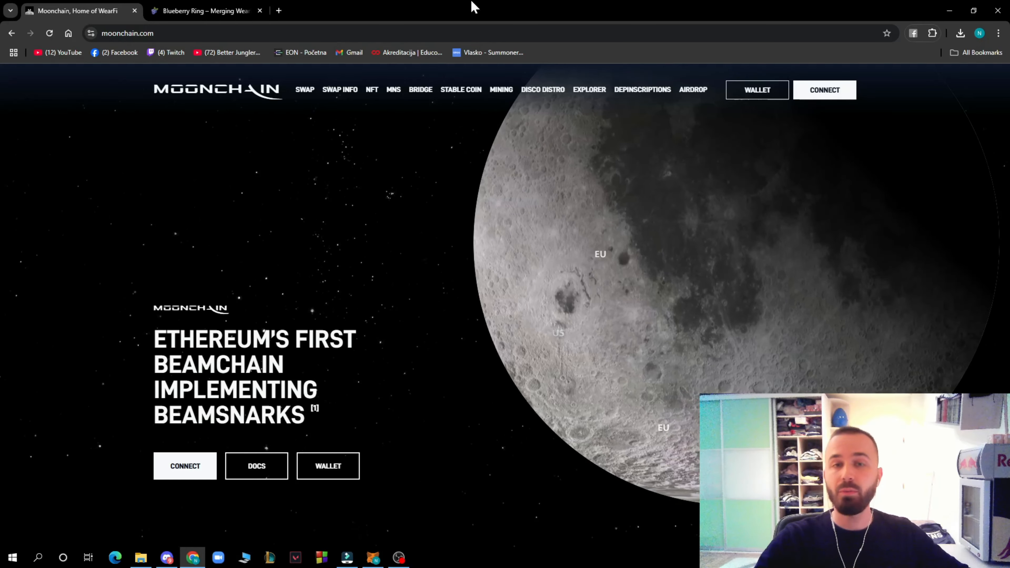
# - Glance at the Blueberry Ring tab, return to Moonchain, use CONNECT and close the chain listing page
pyautogui.click(205, 11)
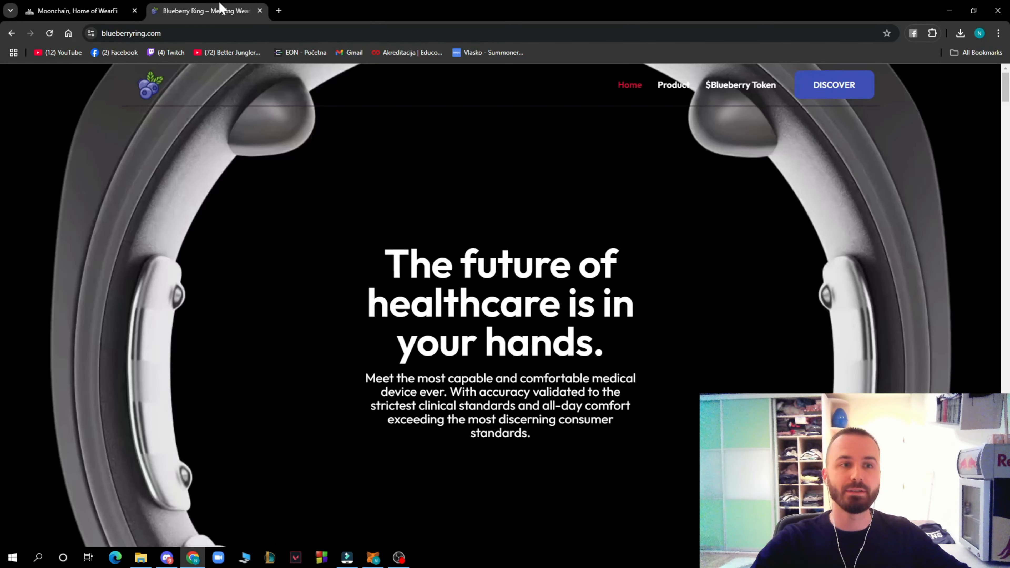
pyautogui.click(75, 11)
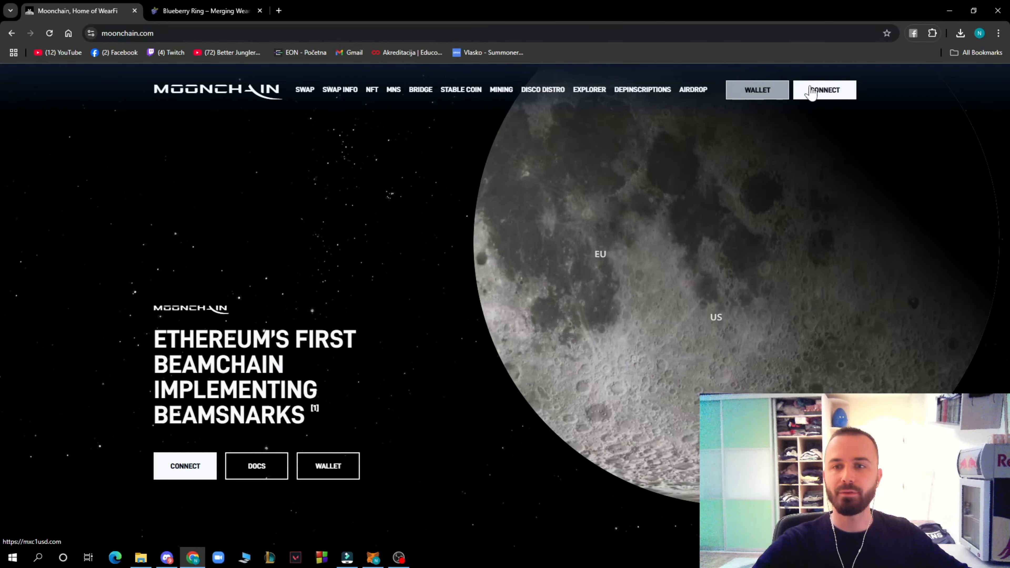
pyautogui.click(824, 89)
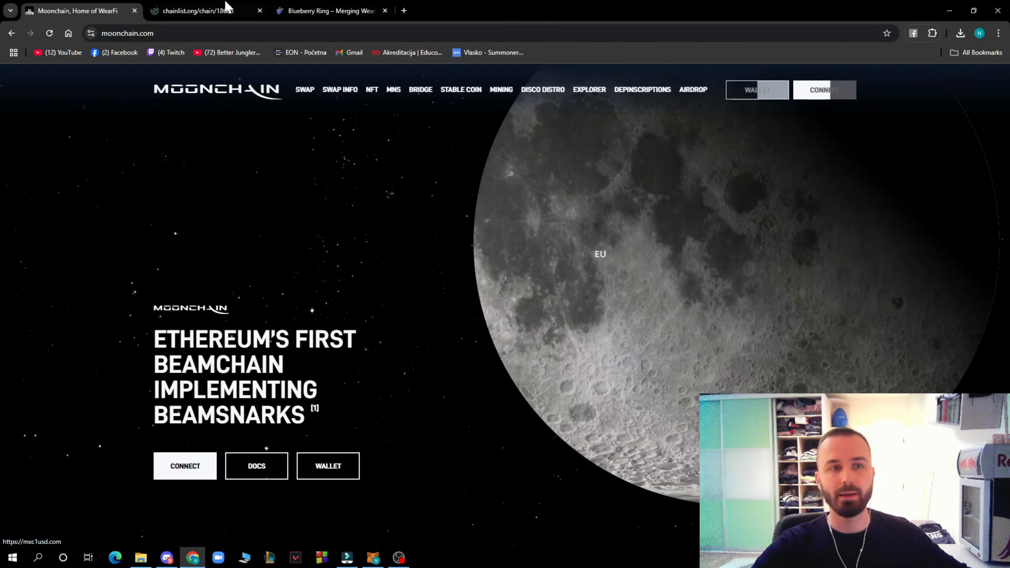
pyautogui.click(199, 11)
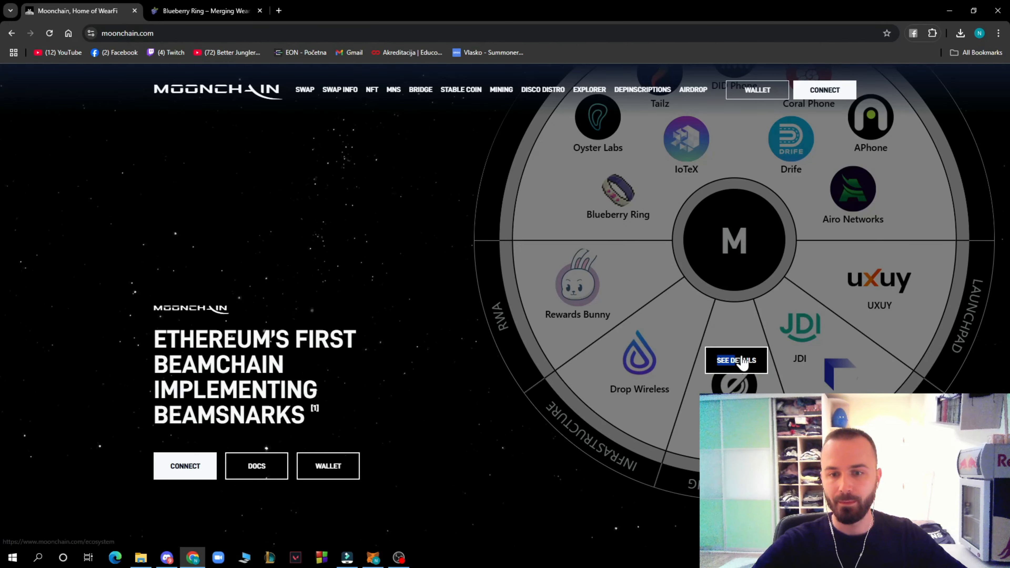
# - View the full Moonchain ecosystem partner page via SEE DETAILS and browse down to the Exchange section
pyautogui.click(735, 360)
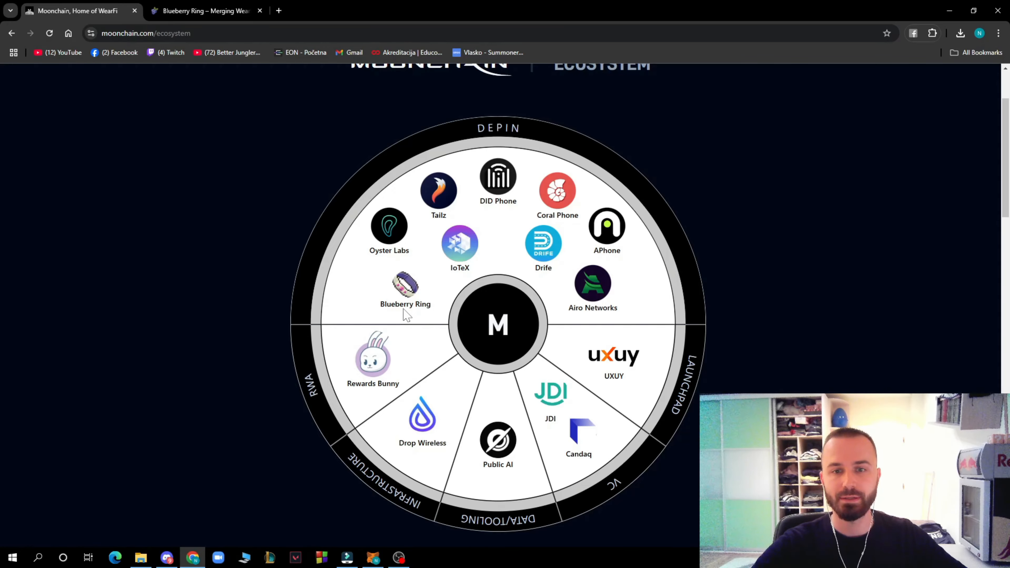
pyautogui.moveTo(459, 243)
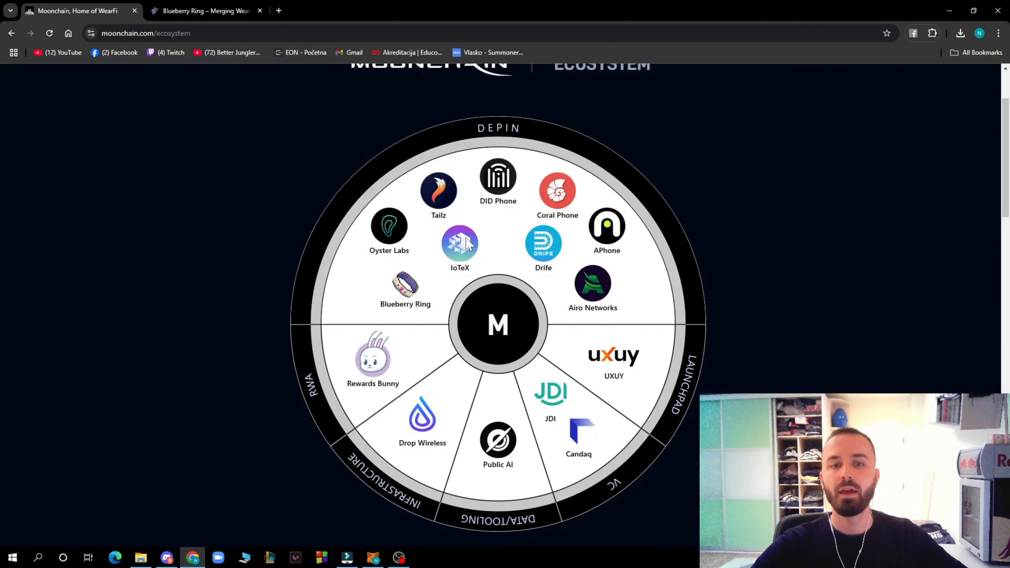
pyautogui.moveTo(481, 323)
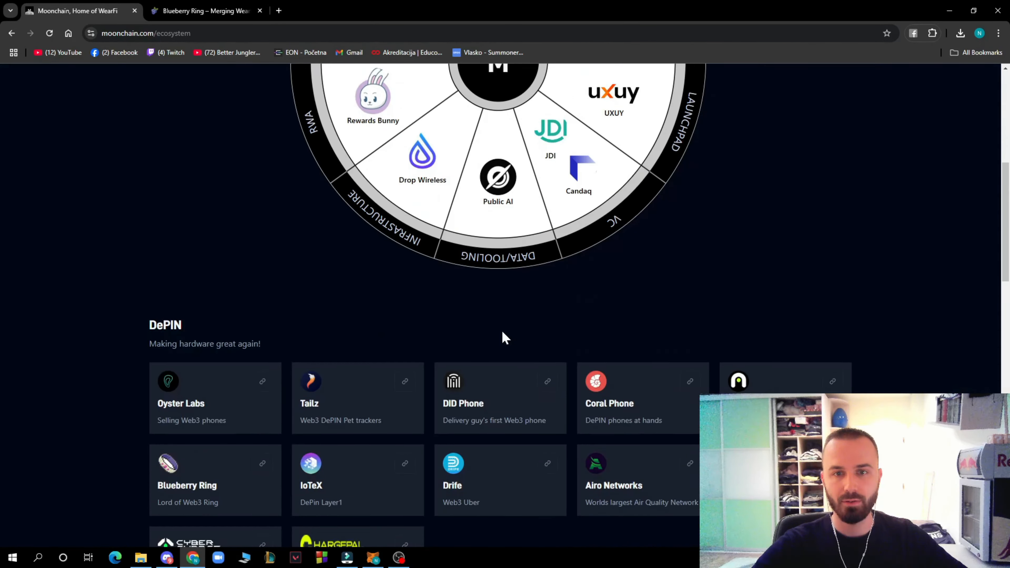
pyautogui.scroll(-3)
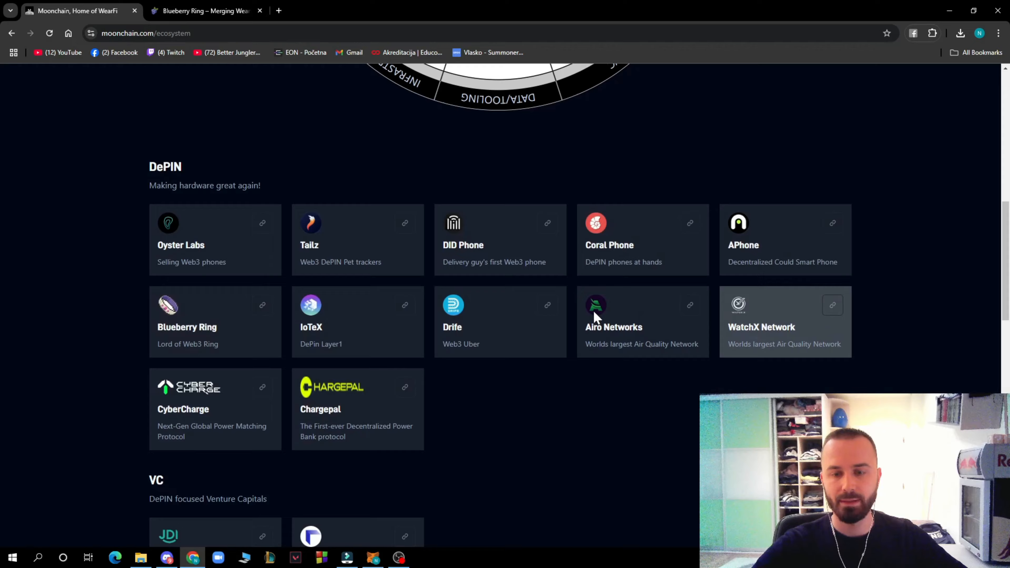
pyautogui.scroll(-3)
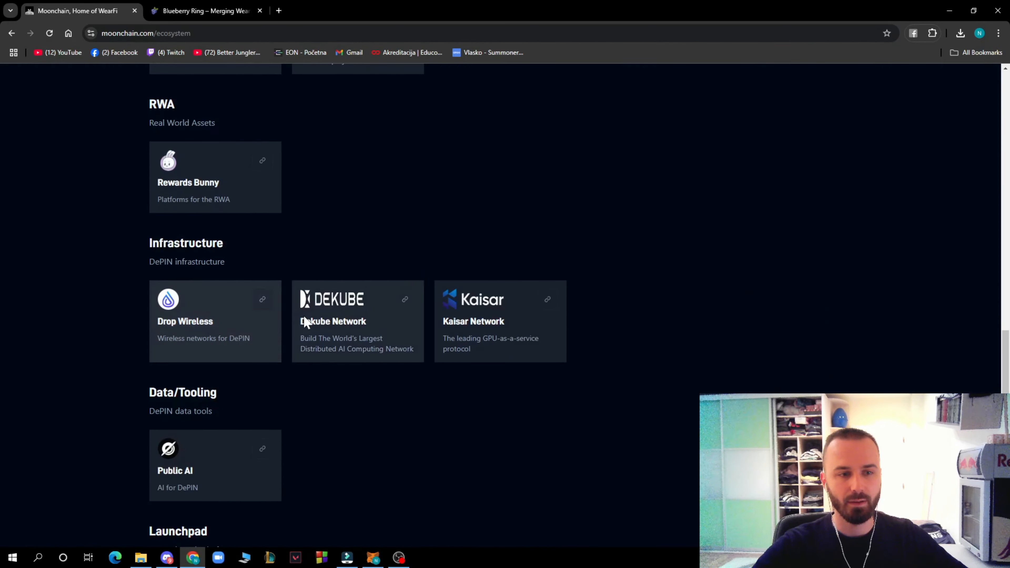
pyautogui.scroll(-3)
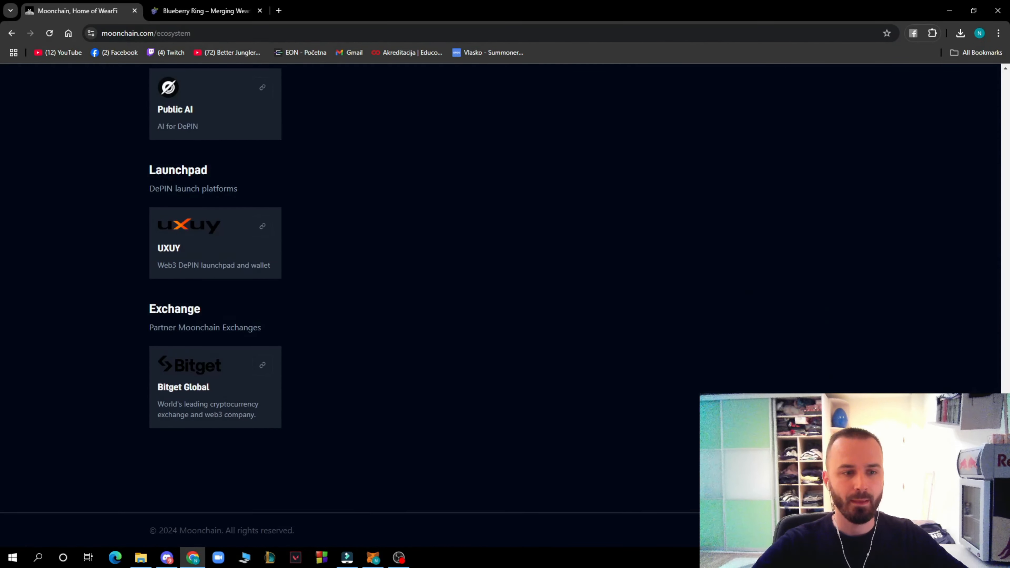
pyautogui.scroll(3)
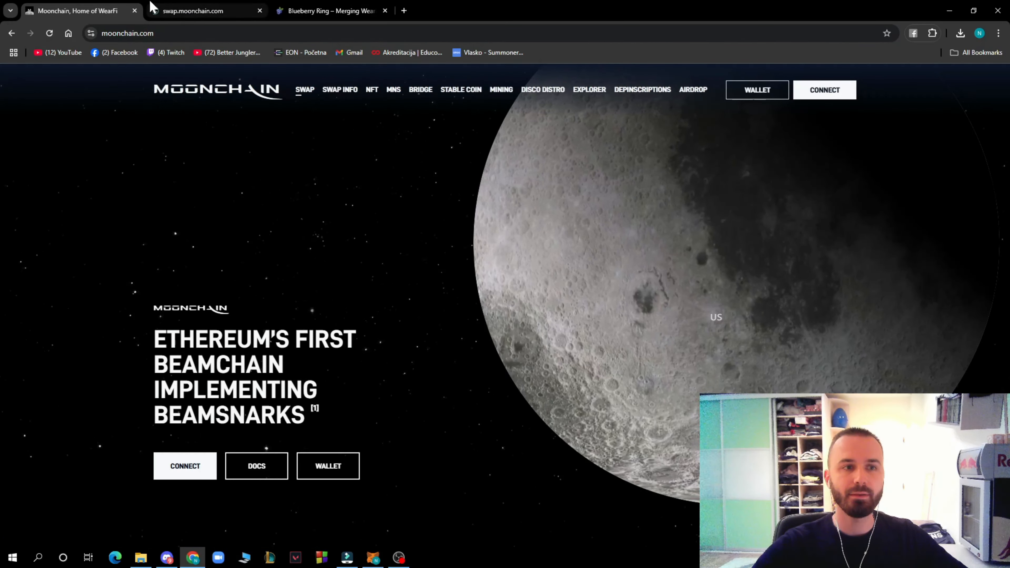
# - Switch to the swap.moonchain.com tab and look over the token swap form
pyautogui.click(203, 10)
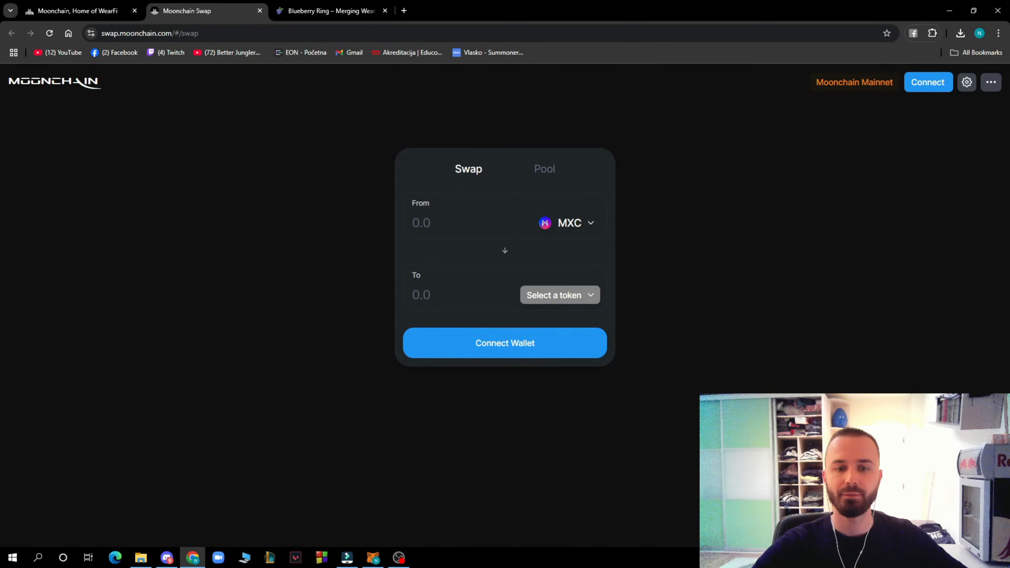
pyautogui.moveTo(256, 24)
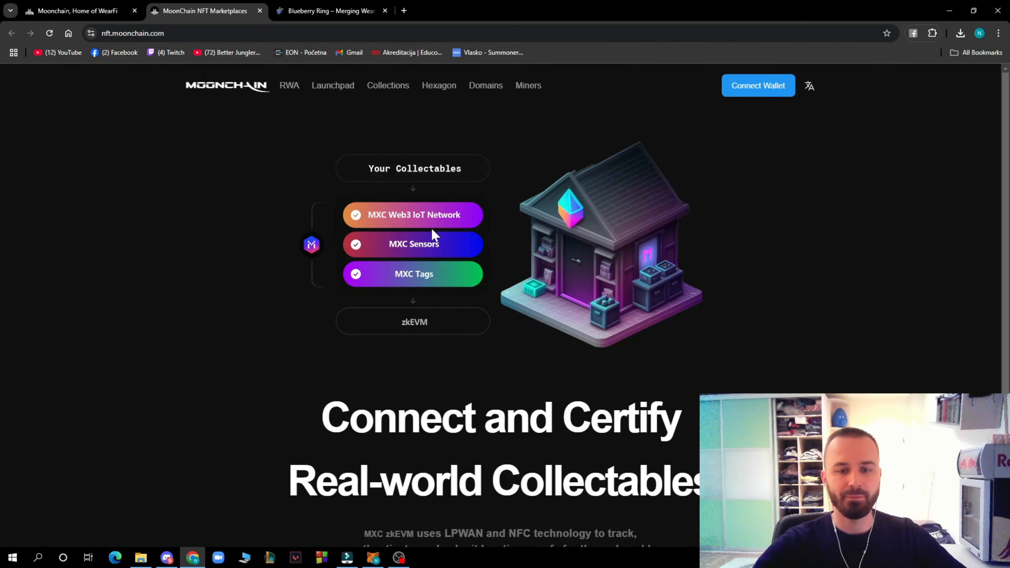
pyautogui.scroll(-3)
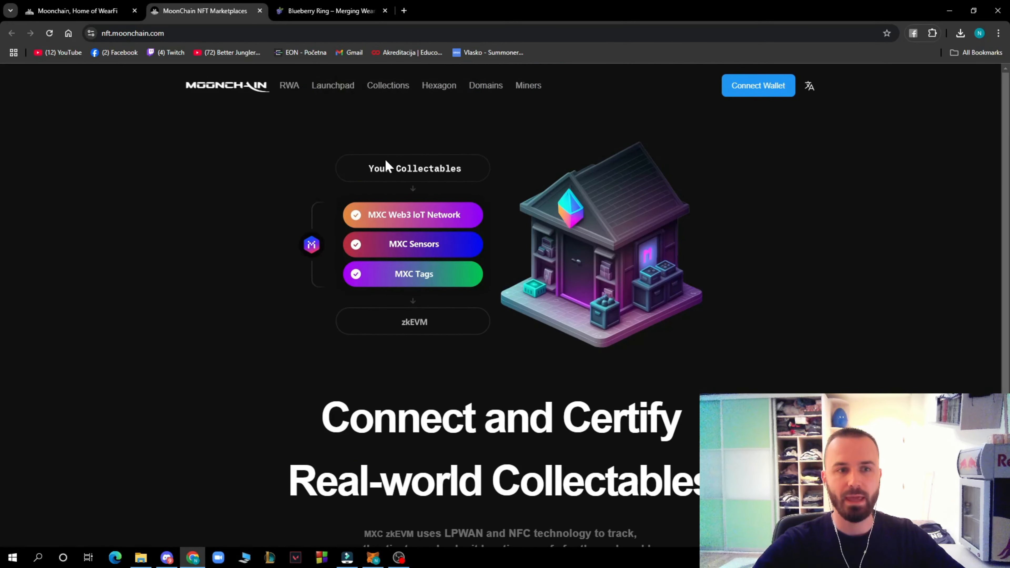
pyautogui.moveTo(431, 325)
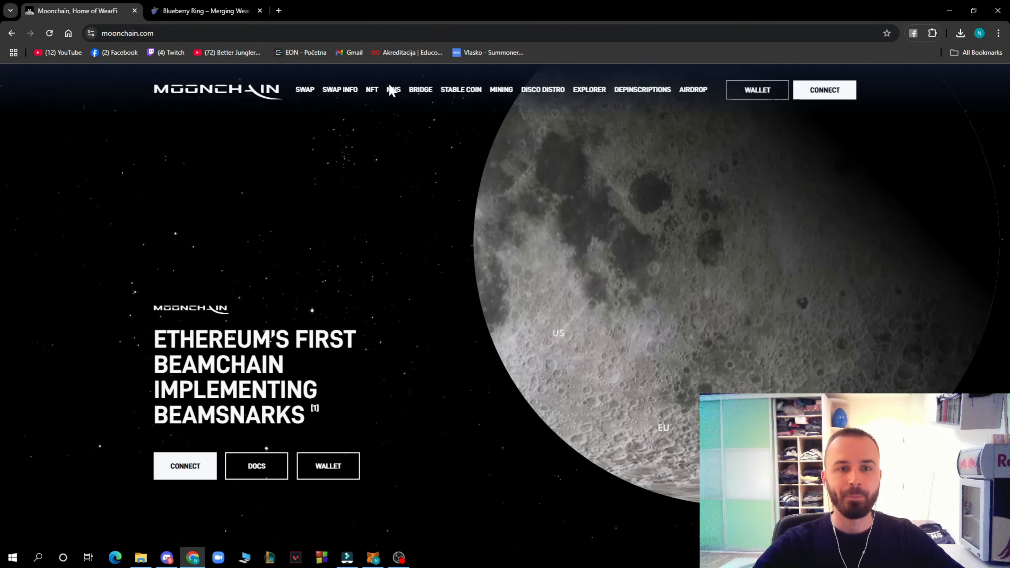
# - View the Moonchain bridge page, close it, and launch the explorer/airdrop statistics page
pyautogui.click(419, 89)
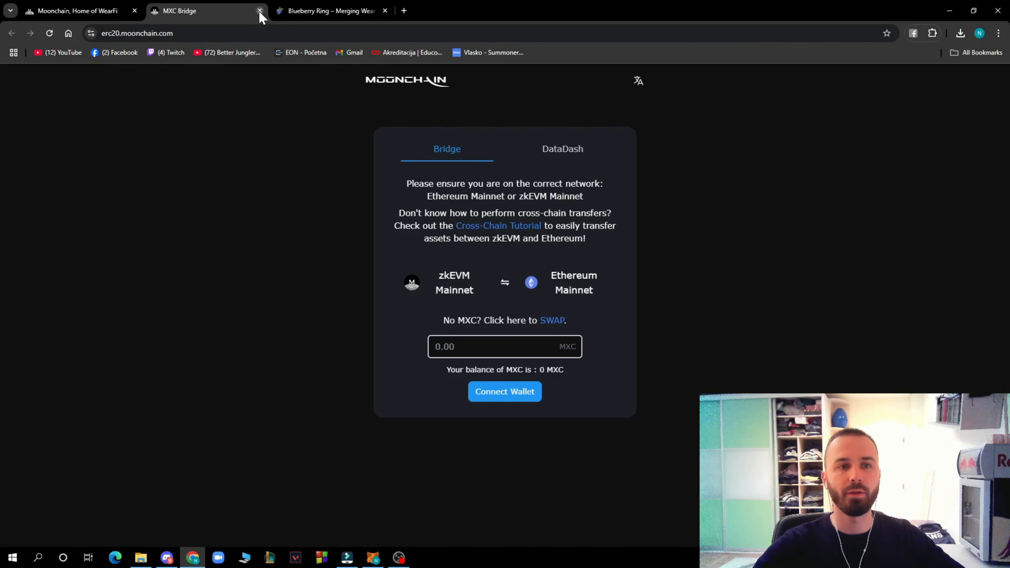
pyautogui.click(259, 11)
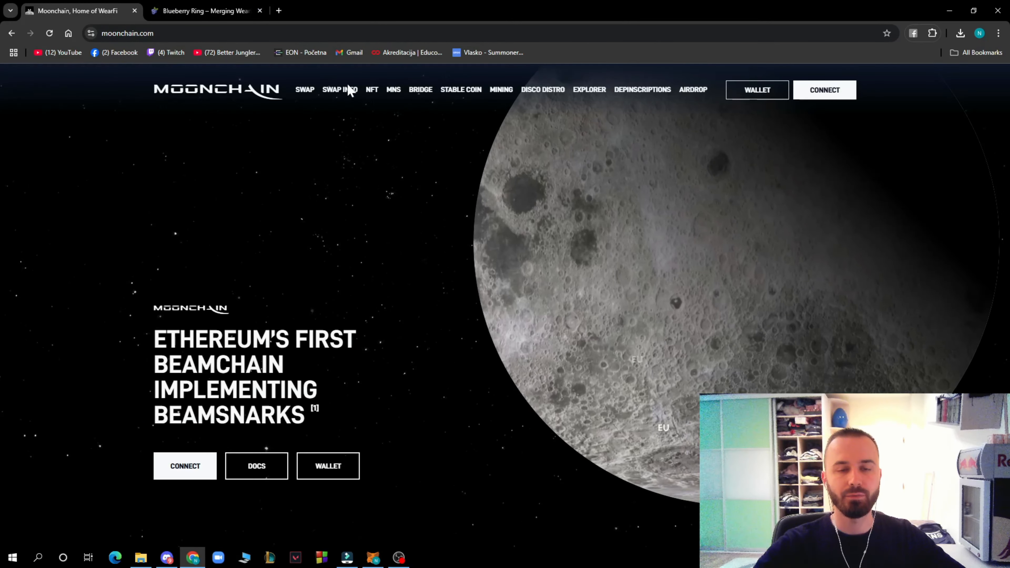
pyautogui.moveTo(588, 90)
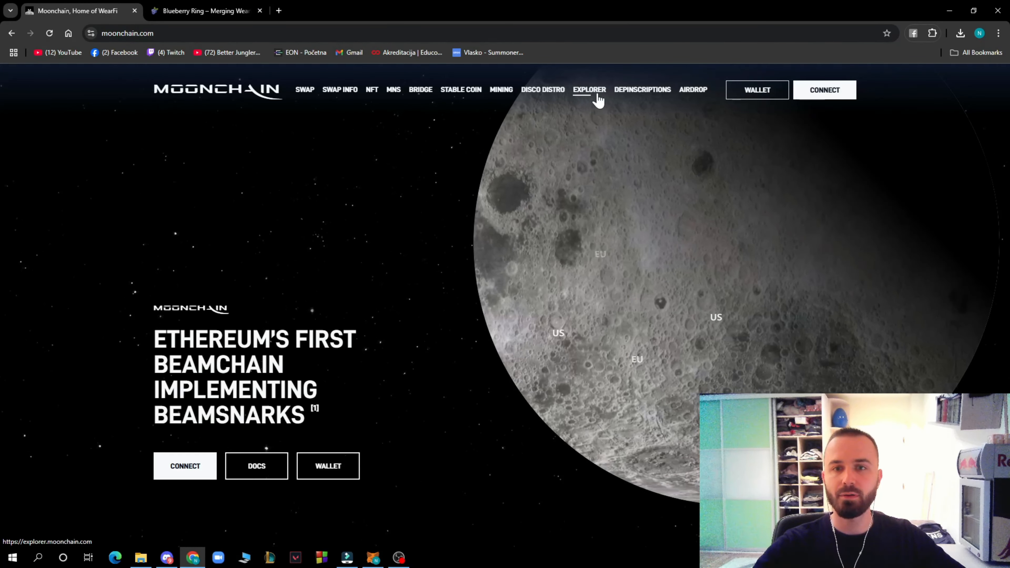
pyautogui.click(694, 89)
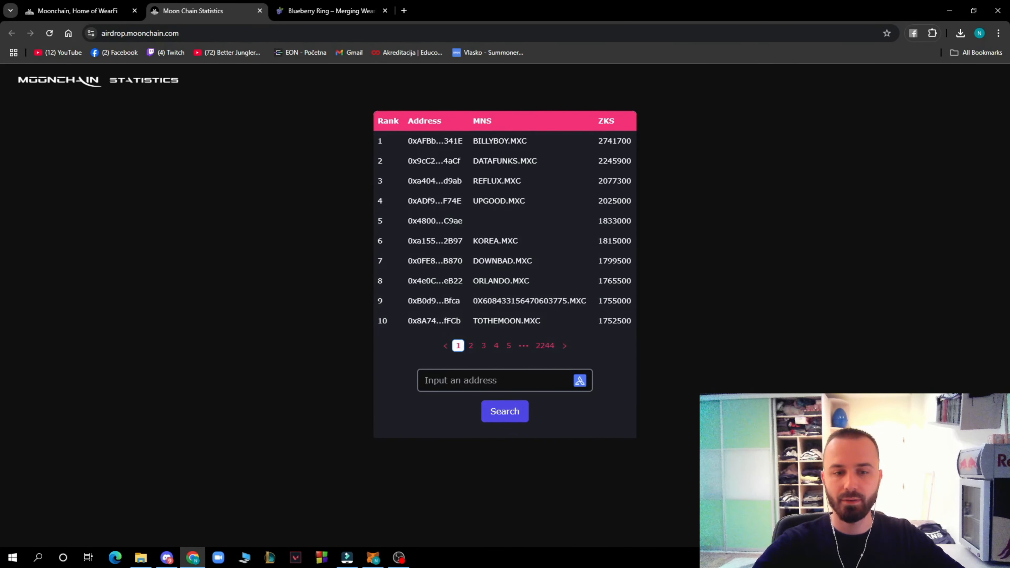
# - Return to Moonchain, close the airdrop statistics tab and switch to the Blueberry Ring site
pyautogui.click(74, 11)
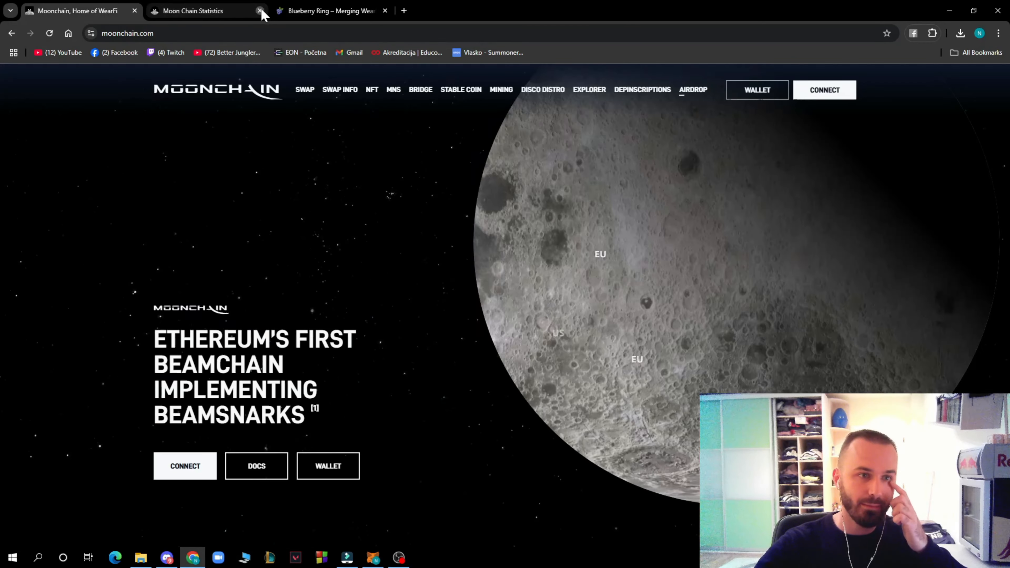
pyautogui.click(258, 11)
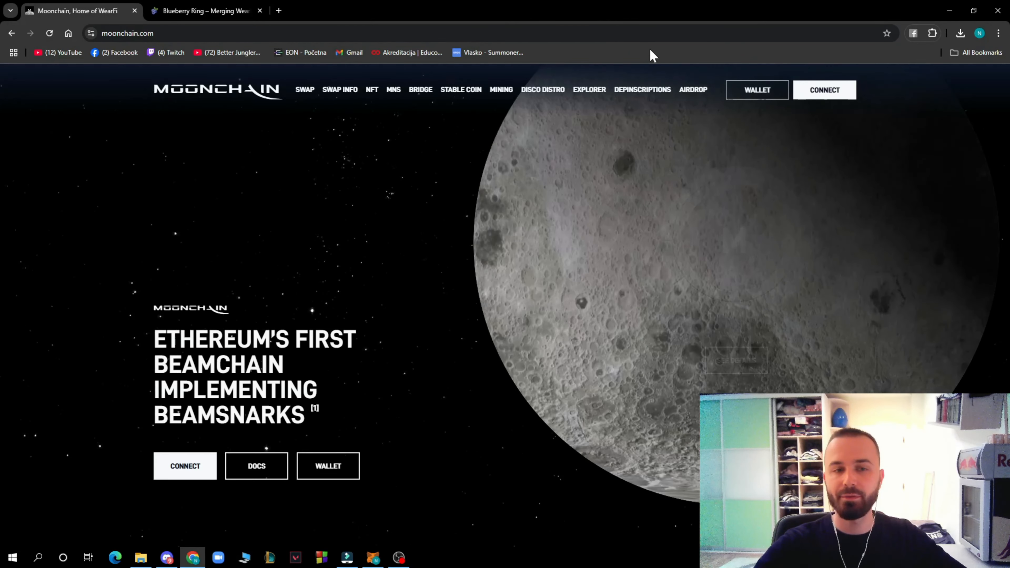
pyautogui.click(205, 11)
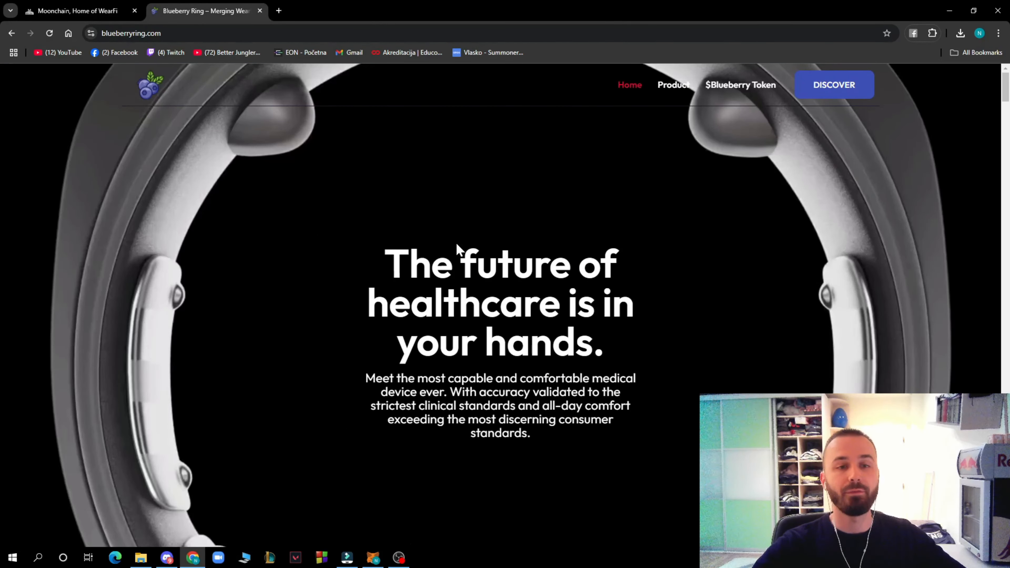
pyautogui.moveTo(506, 283)
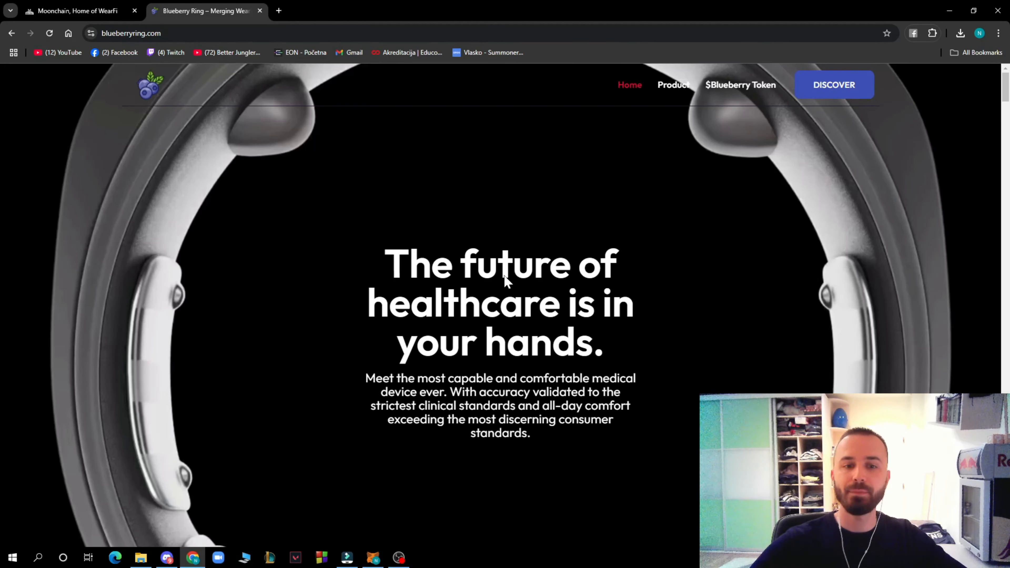
pyautogui.moveTo(757, 290)
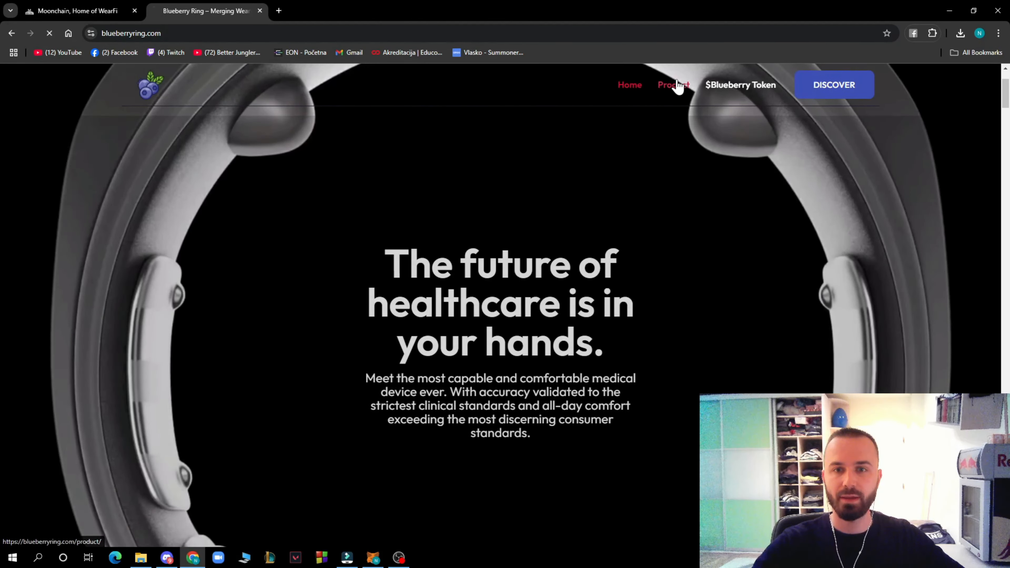
# - Go to the Product page from Blueberry Ring's top navigation
pyautogui.click(673, 84)
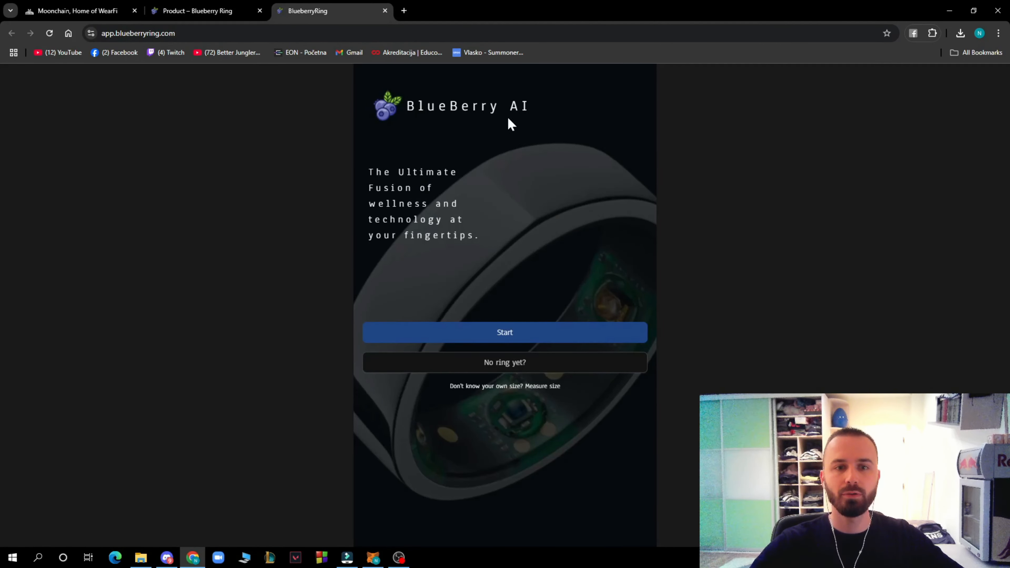
pyautogui.moveTo(528, 181)
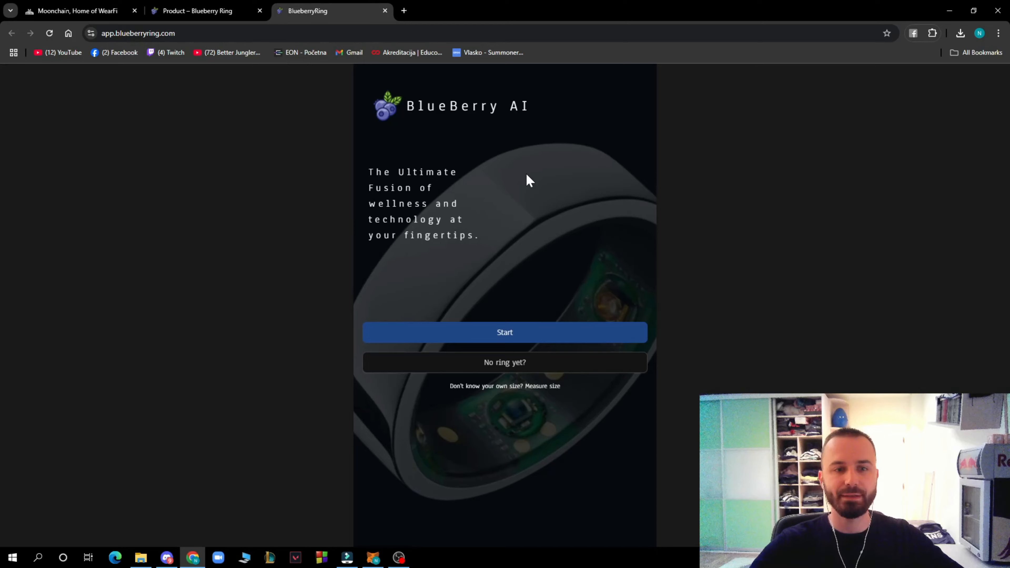
pyautogui.moveTo(537, 341)
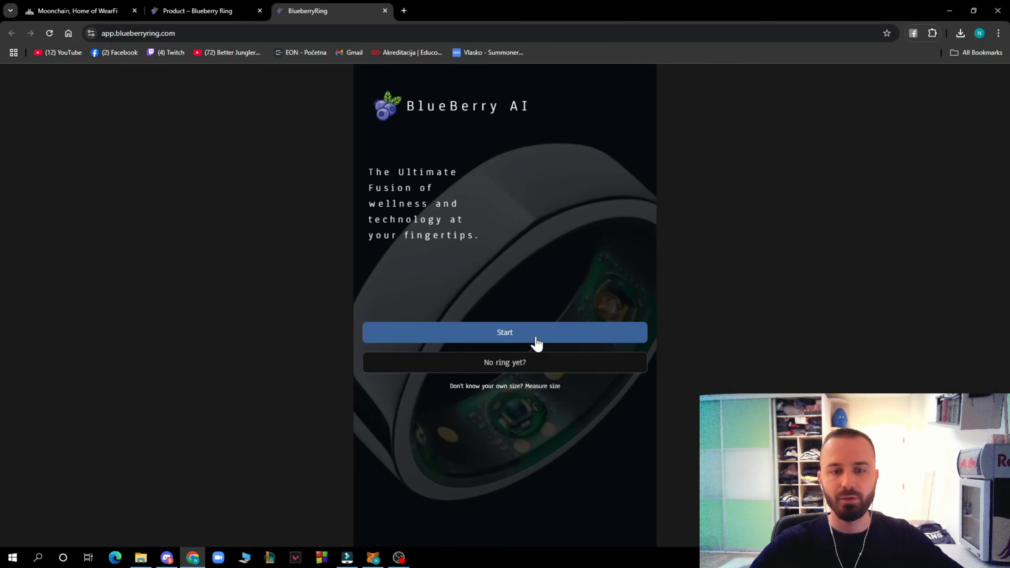
pyautogui.moveTo(493, 401)
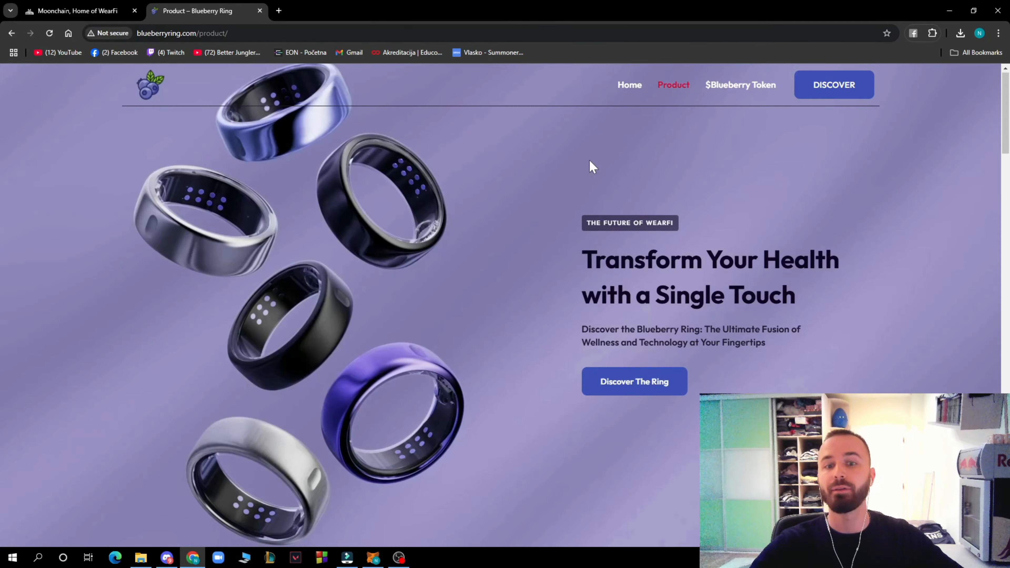
# - Scroll the Product page through the Features and Mining with Blueberry Ring sections
pyautogui.scroll(-3)
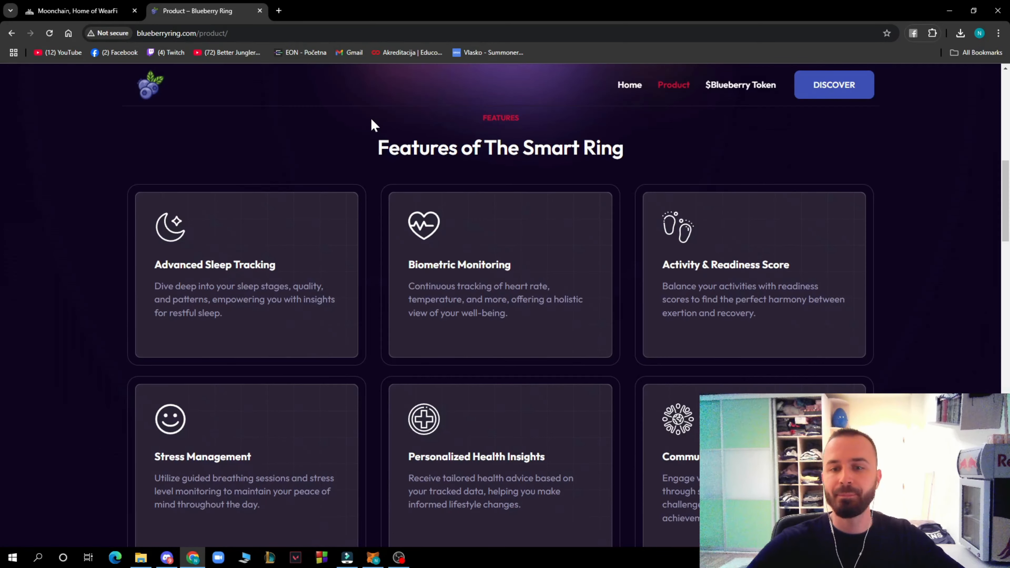
pyautogui.scroll(-3)
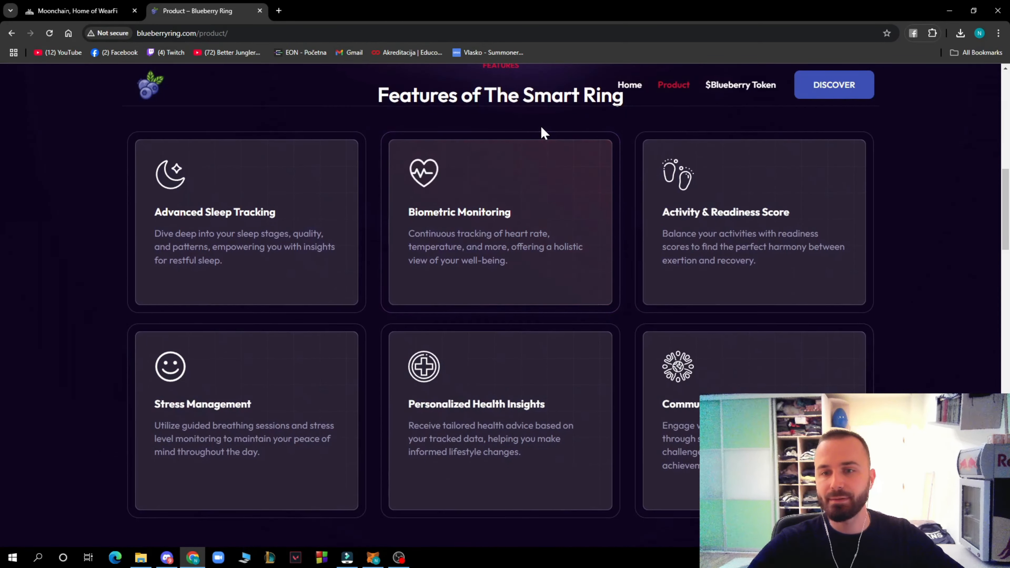
pyautogui.scroll(-3)
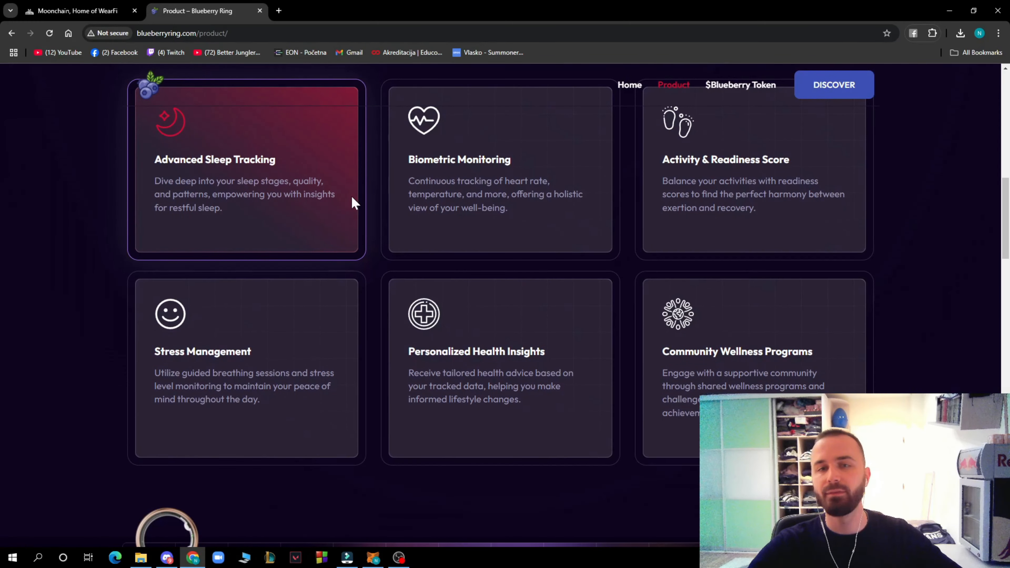
pyautogui.moveTo(365, 242)
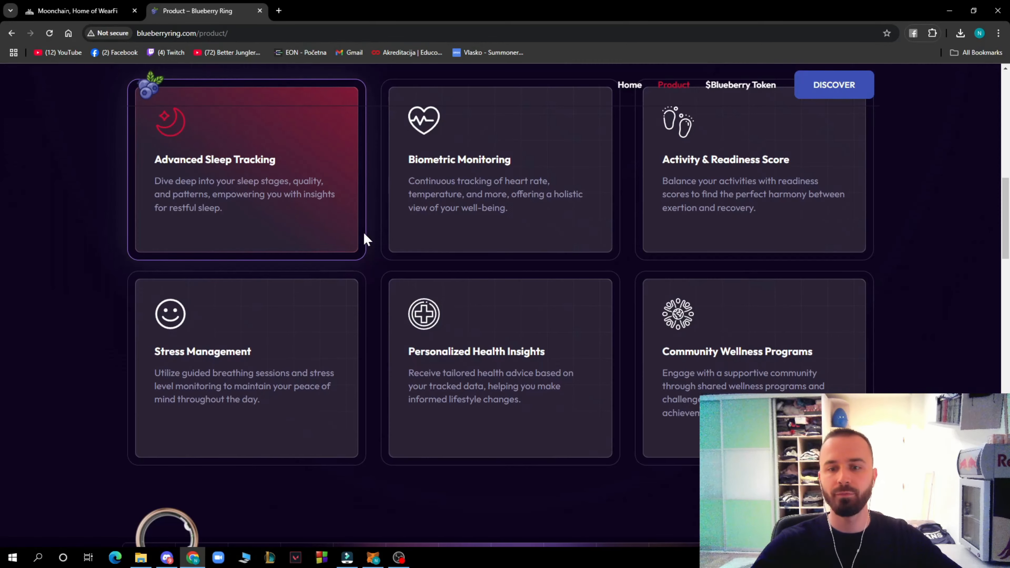
pyautogui.scroll(-3)
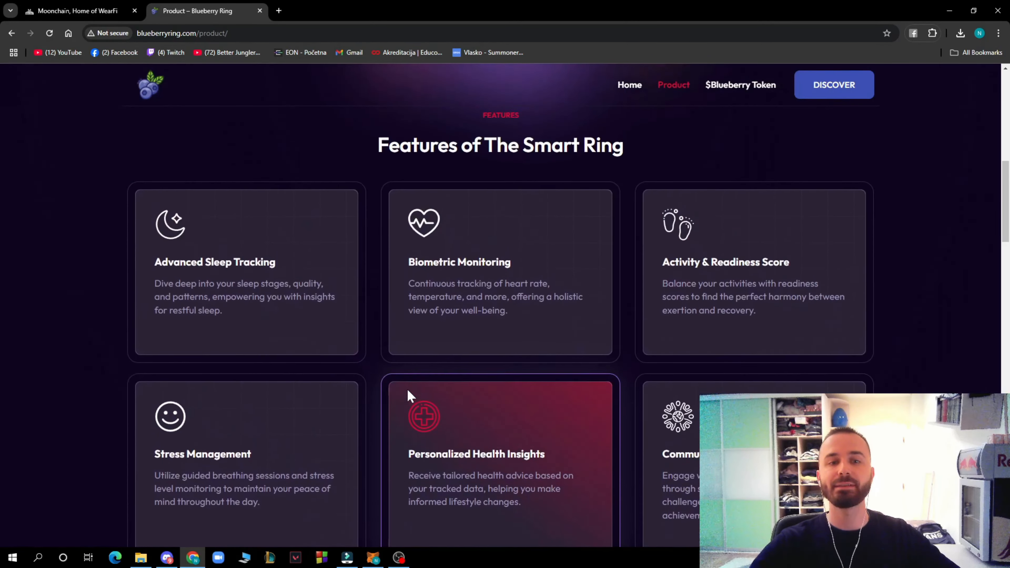
pyautogui.scroll(-3)
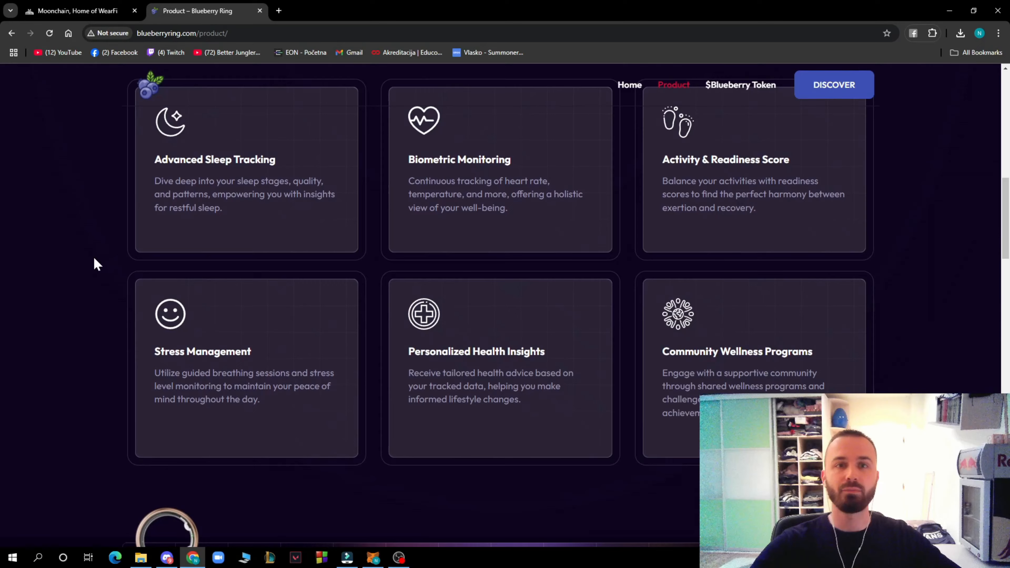
pyautogui.scroll(-3)
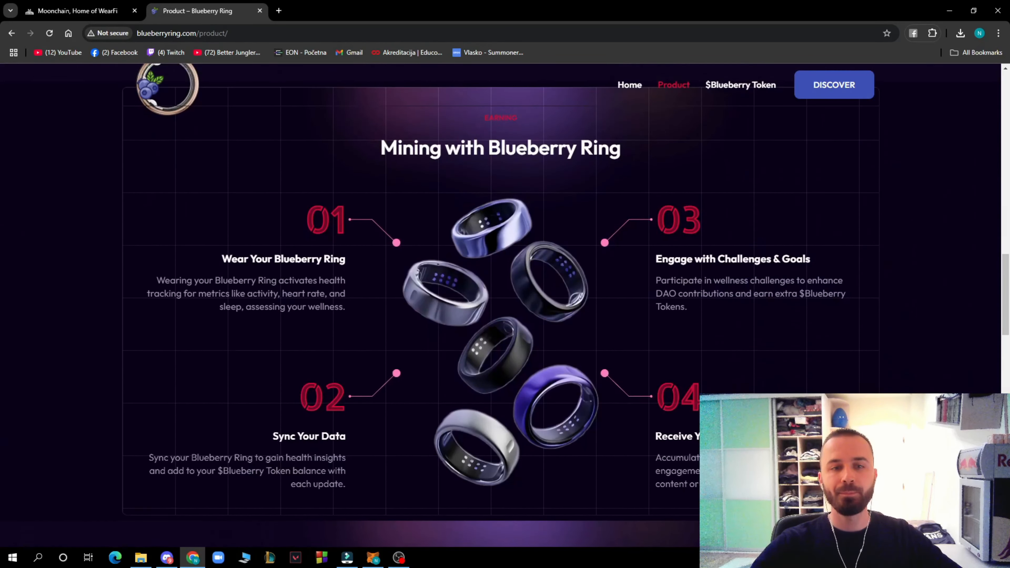
pyautogui.scroll(-3)
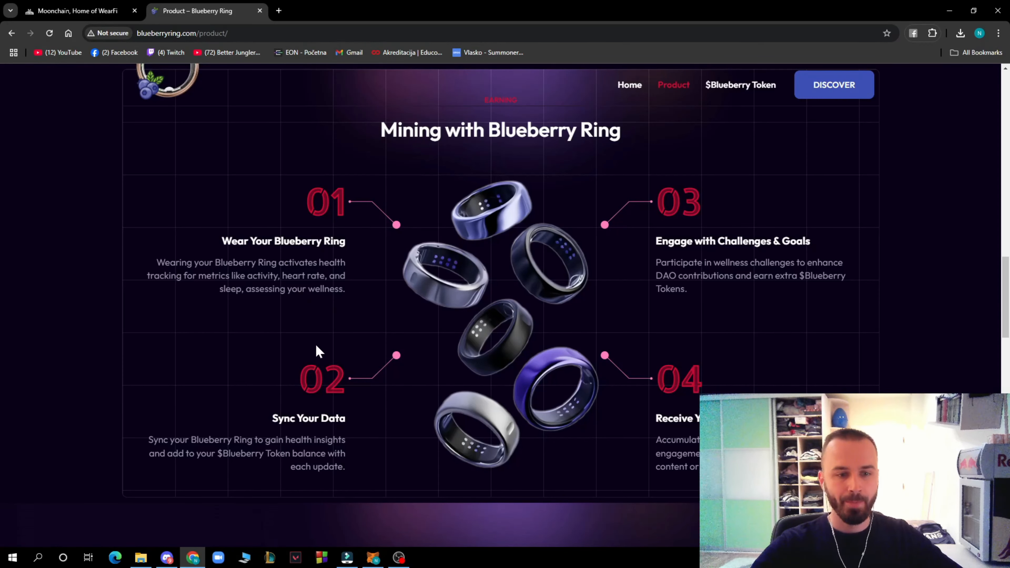
# - Continue down past Meet our community to the Frequently Asked Questions and footer
pyautogui.scroll(-3)
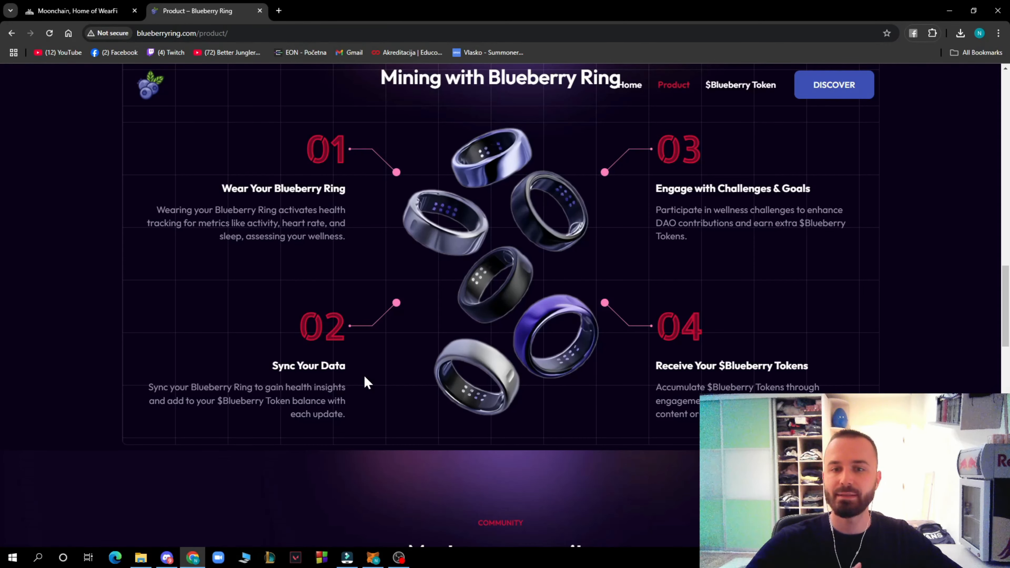
pyautogui.moveTo(369, 372)
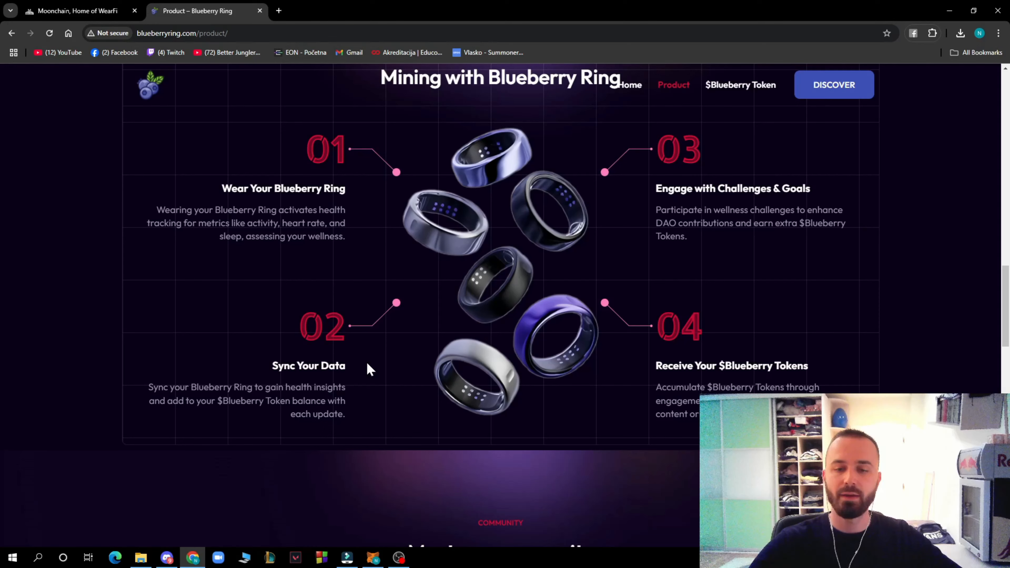
pyautogui.moveTo(496, 380)
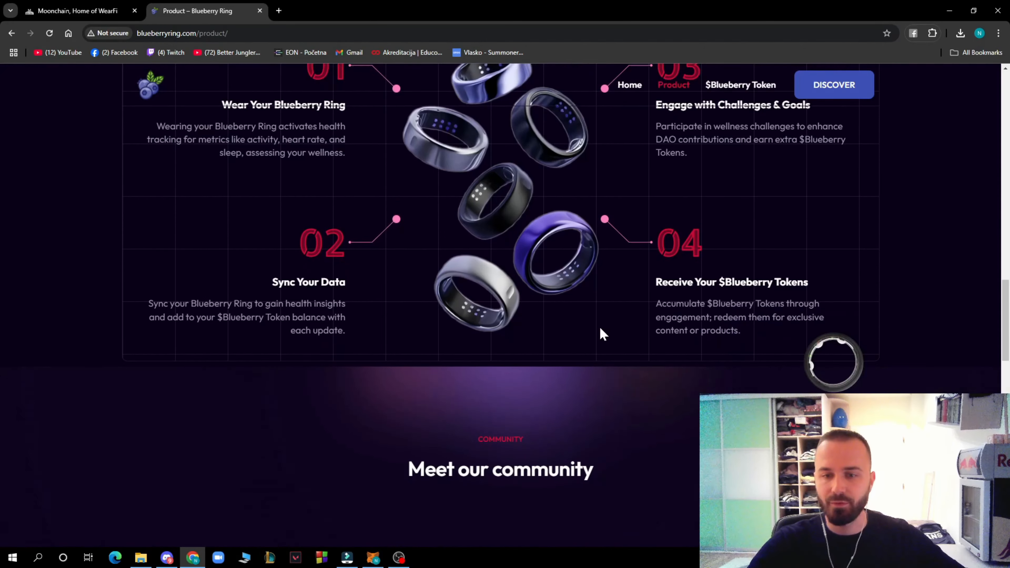
pyautogui.scroll(-3)
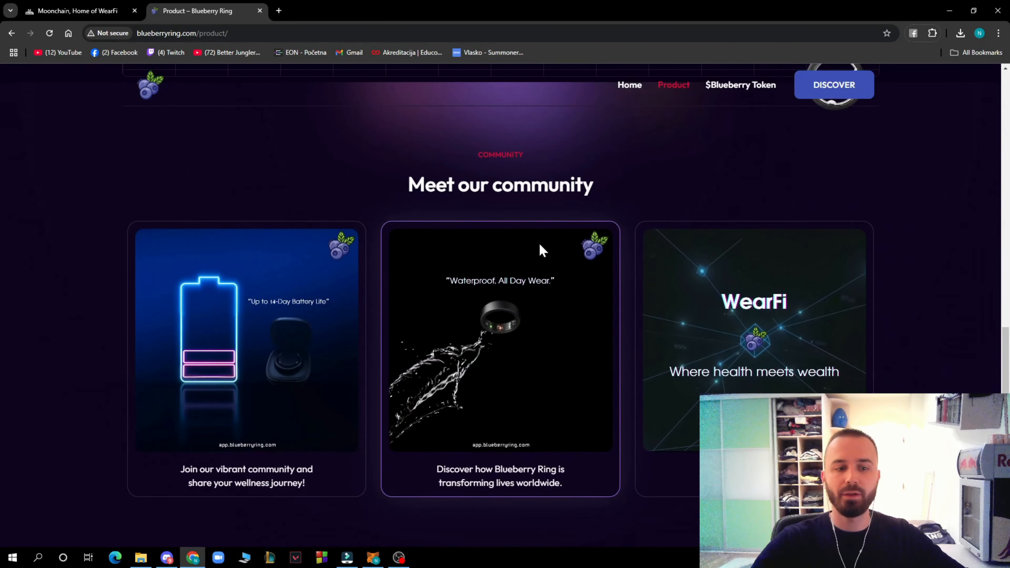
pyautogui.scroll(-3)
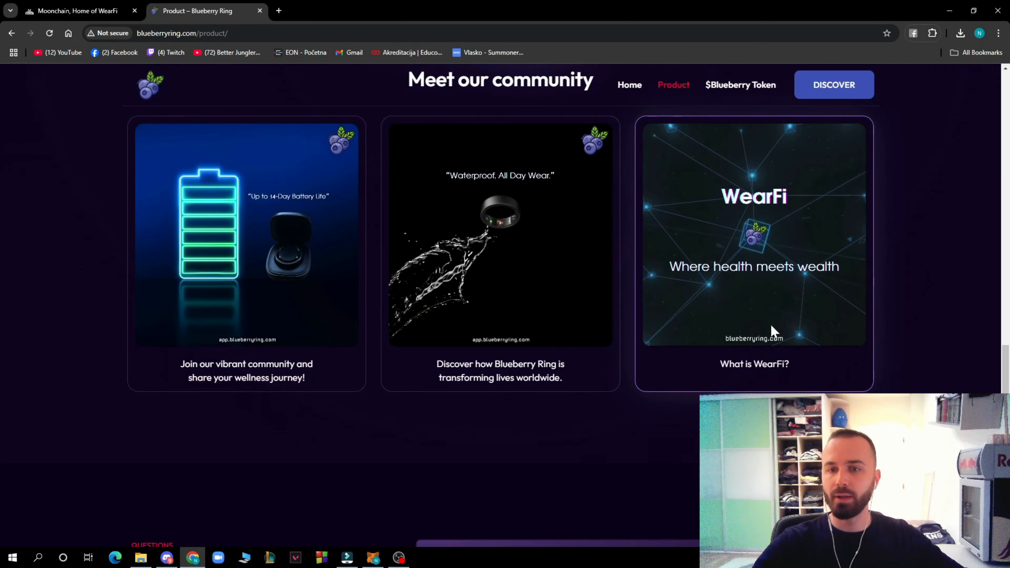
pyautogui.scroll(-3)
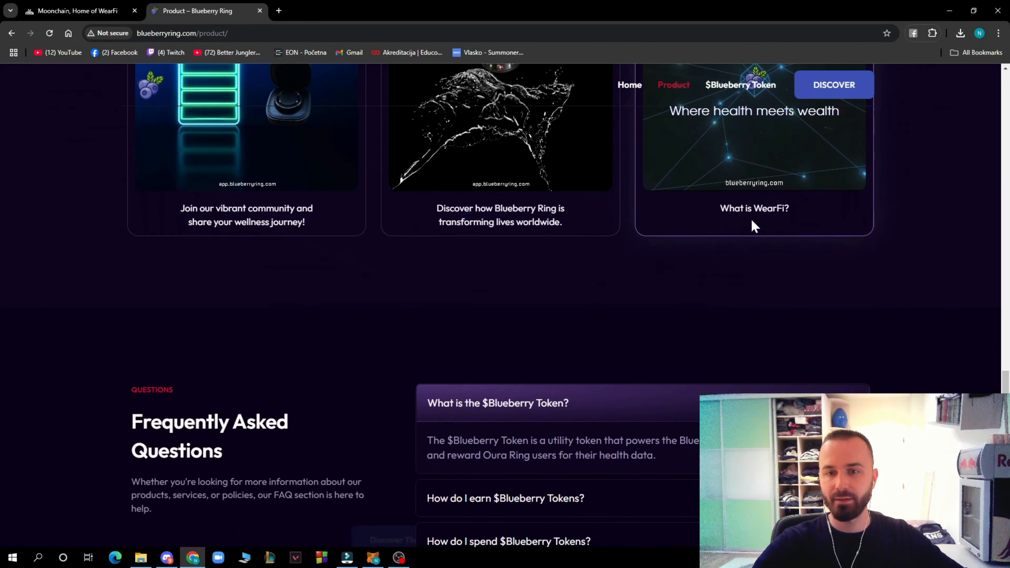
pyautogui.scroll(3)
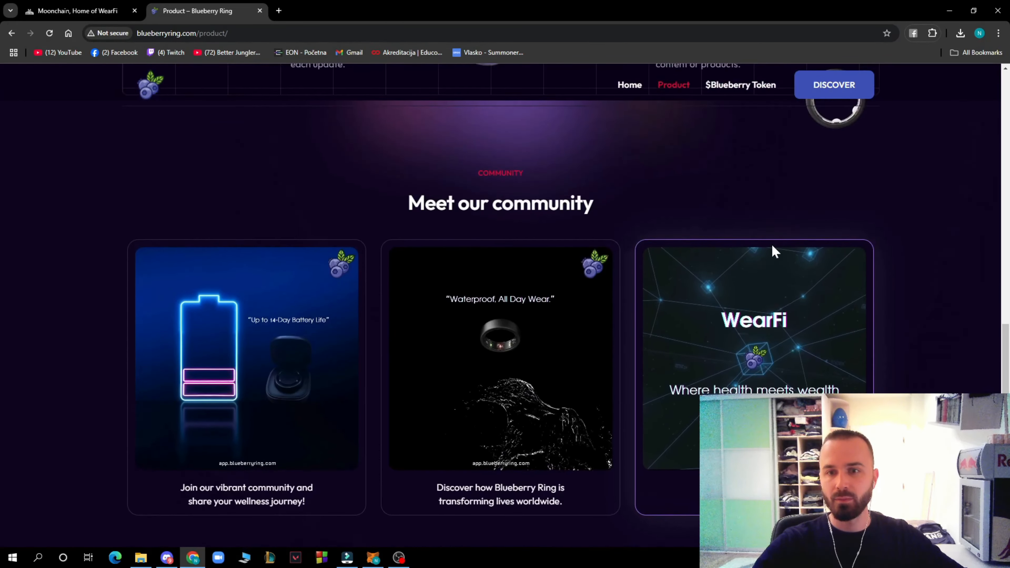
pyautogui.scroll(-3)
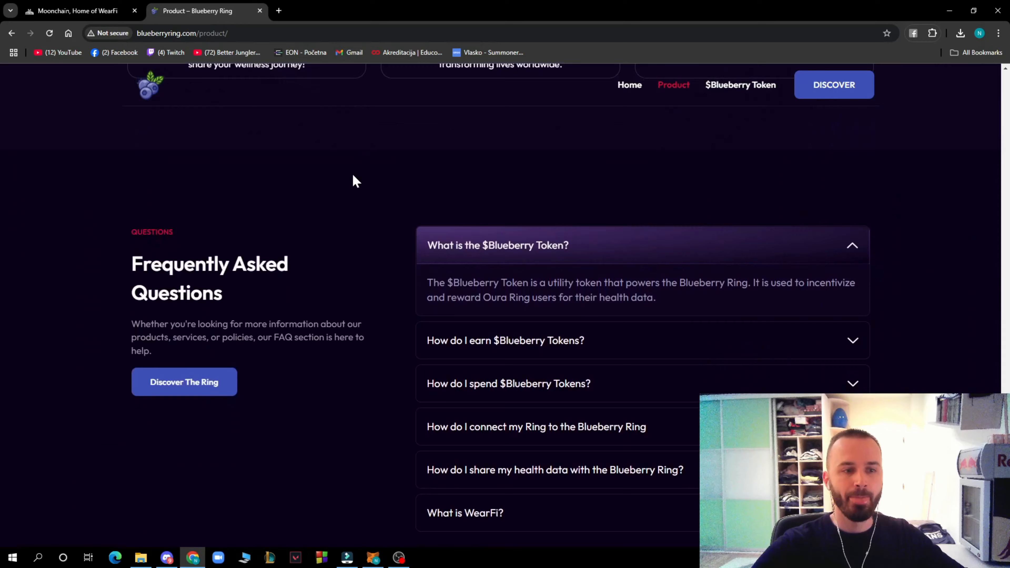
pyautogui.scroll(-3)
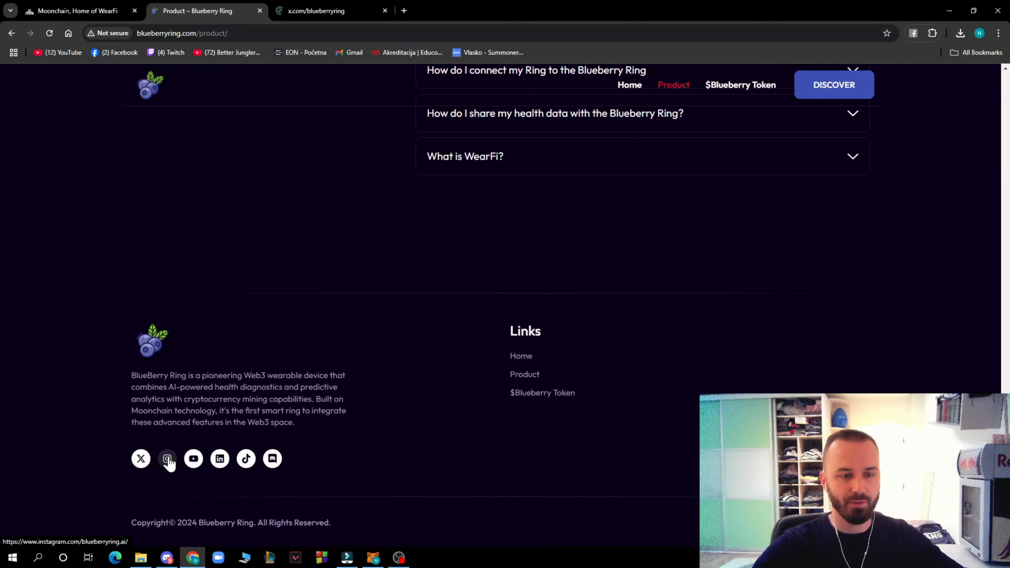
# - Launch Blueberry Ring's Instagram profile, review the X profile feed, then close the Instagram tab
pyautogui.click(167, 459)
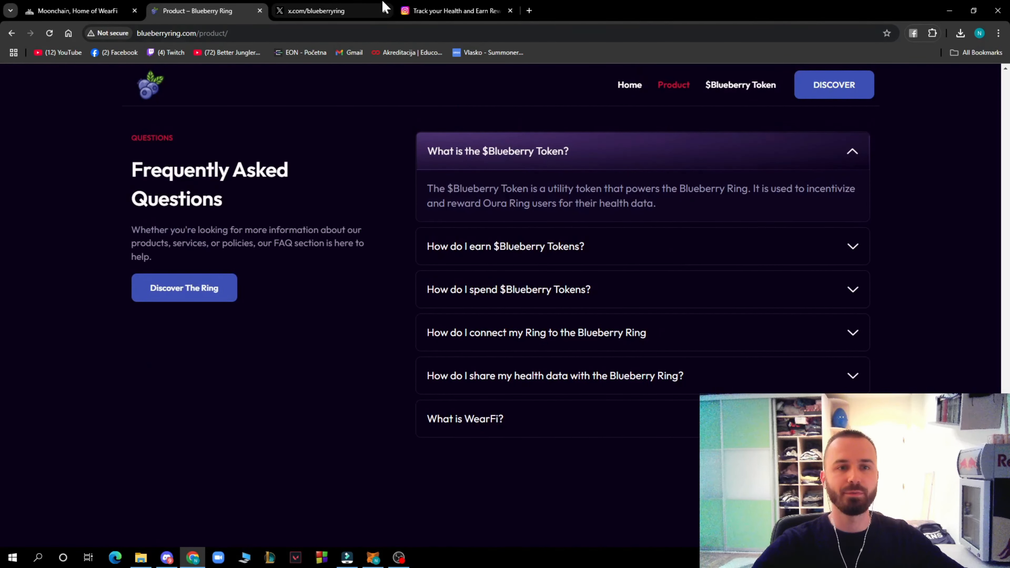
pyautogui.click(316, 10)
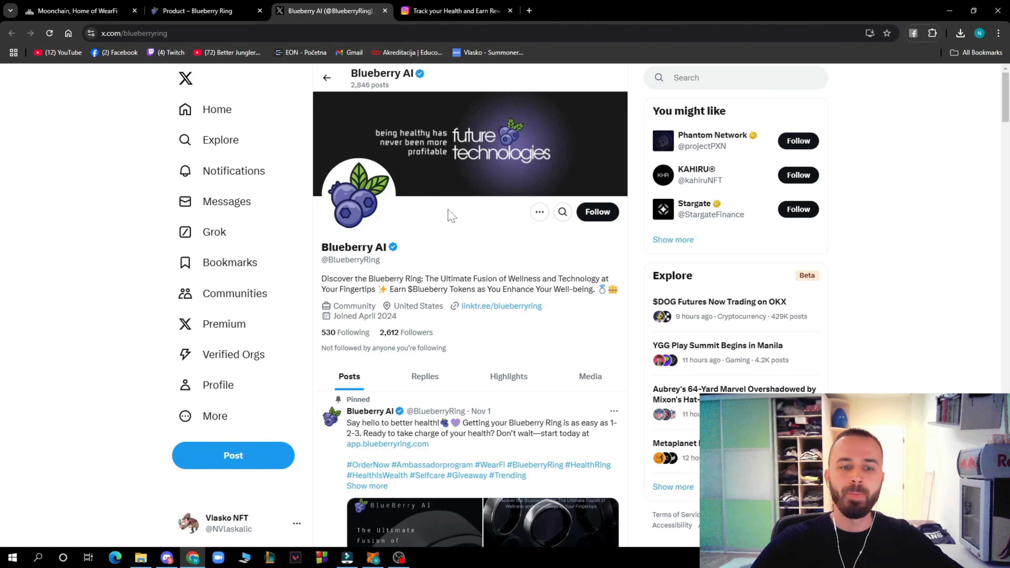
pyautogui.scroll(-3)
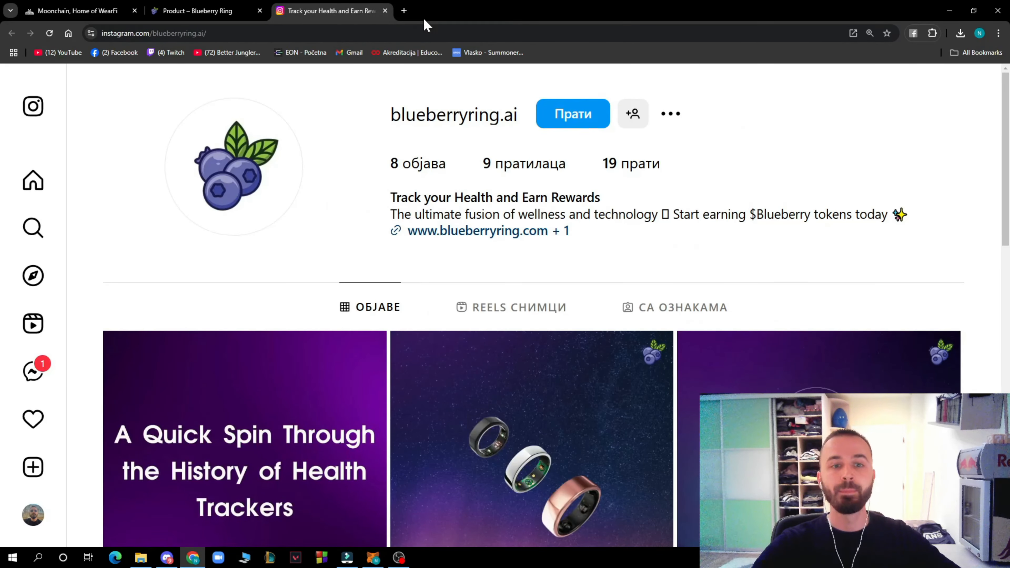
pyautogui.scroll(-3)
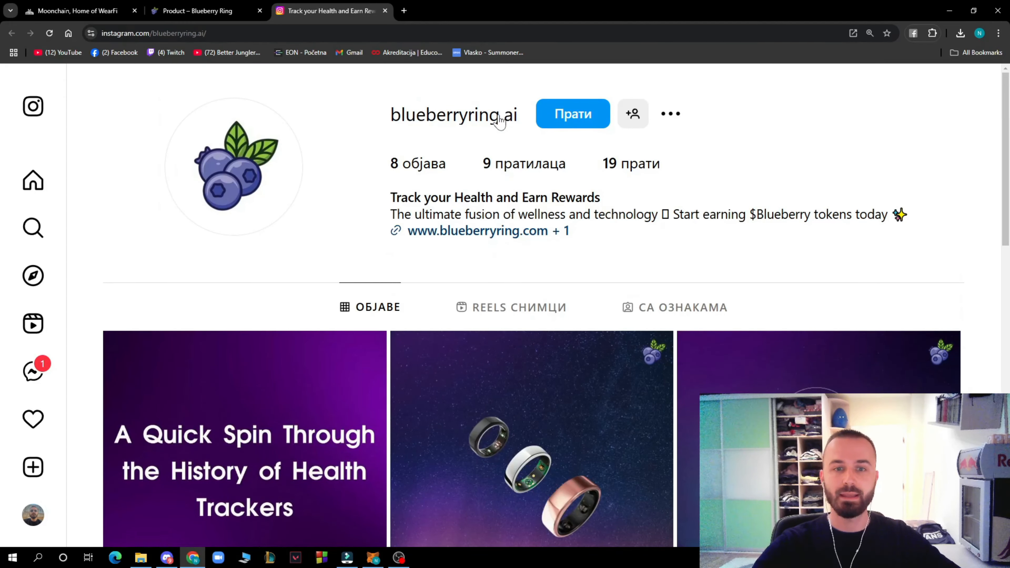
pyautogui.click(193, 11)
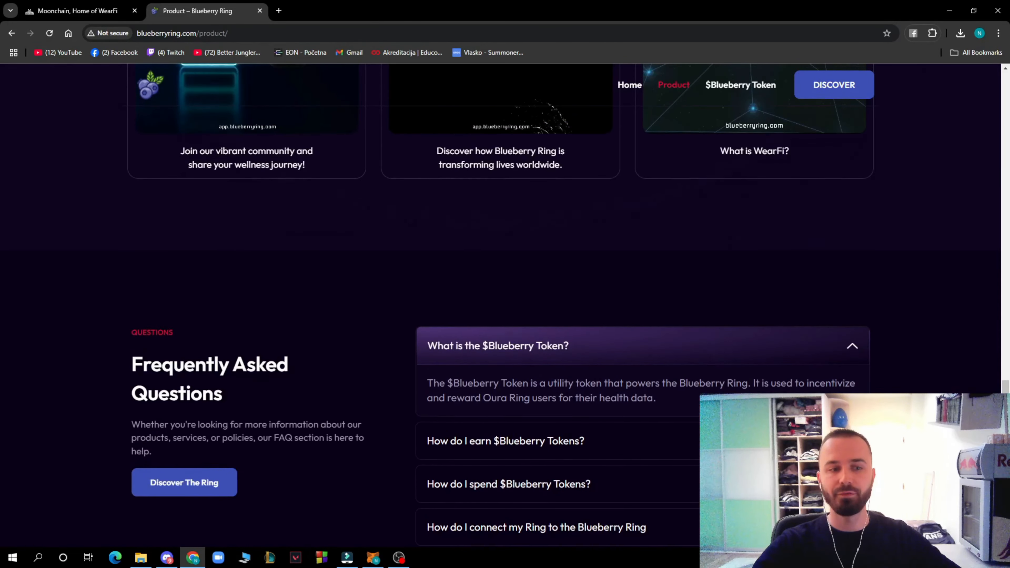
# - Go to the $Blueberry Token page and read its intro and earn-and-spend token cards
pyautogui.click(740, 84)
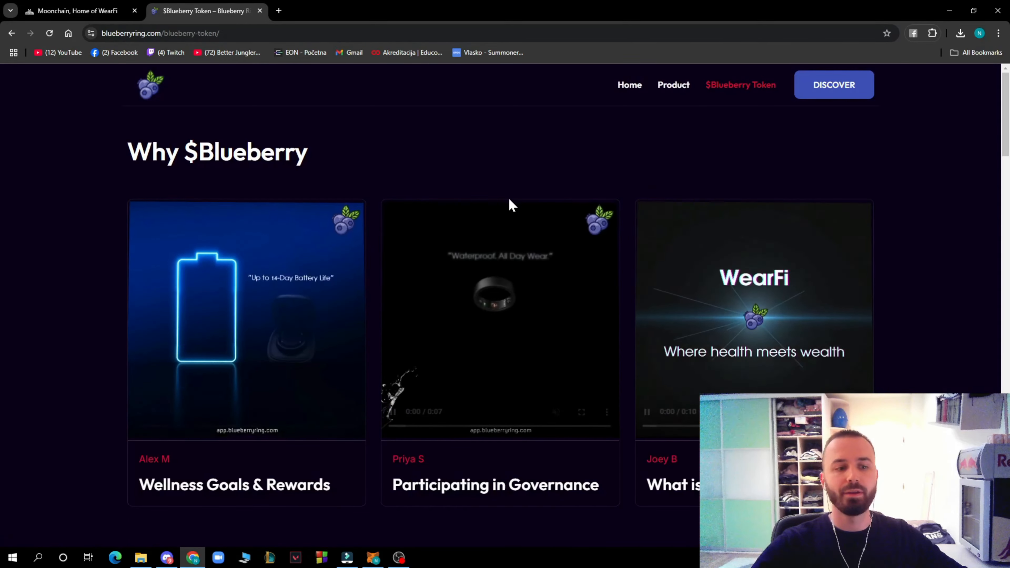
pyautogui.scroll(-3)
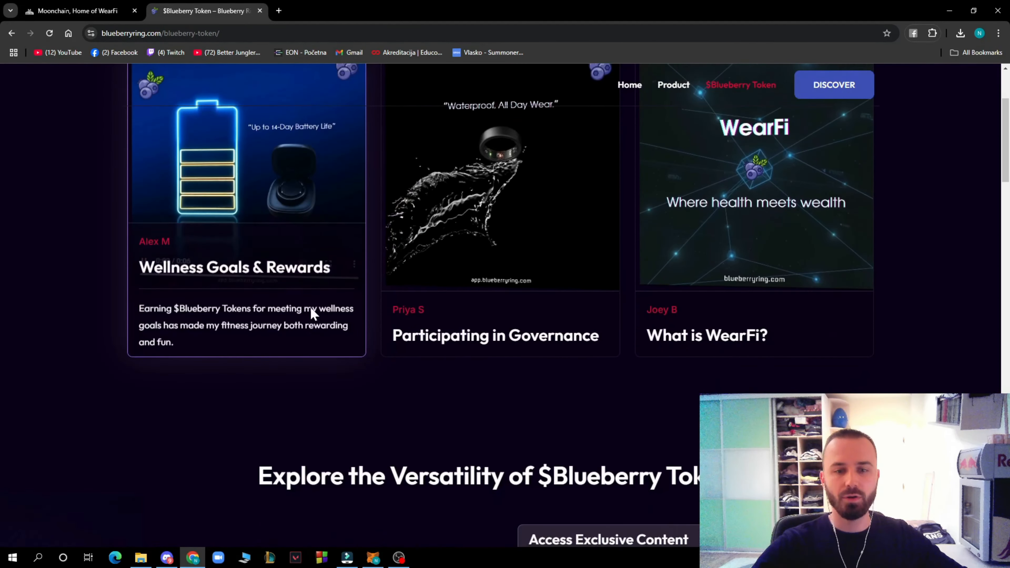
pyautogui.scroll(3)
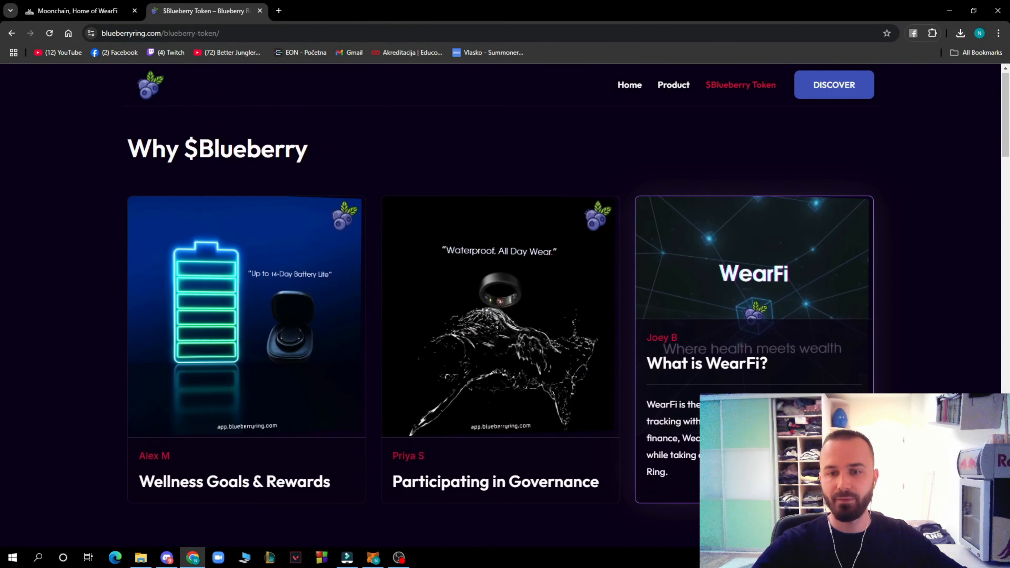
pyautogui.scroll(-3)
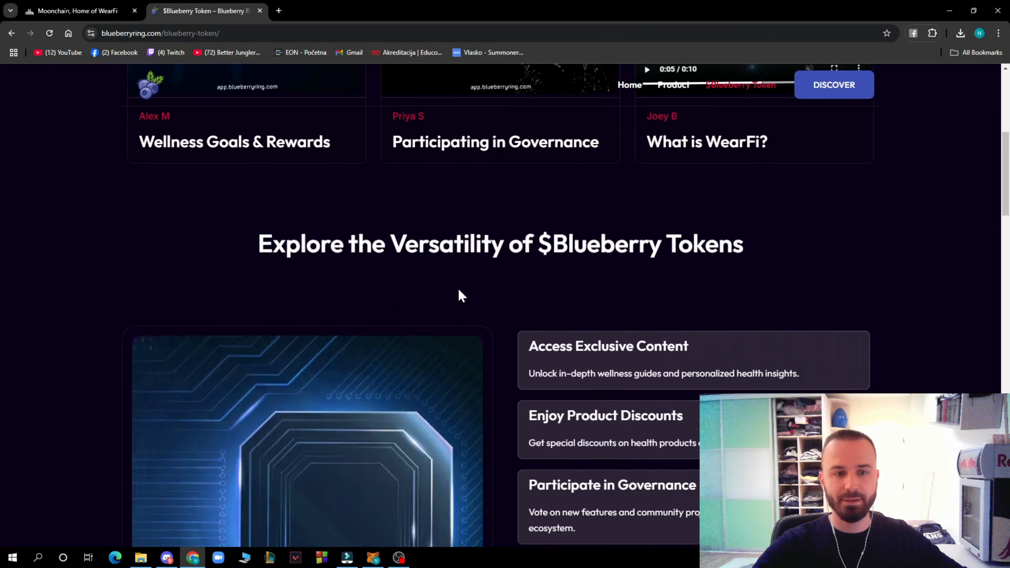
pyautogui.scroll(-3)
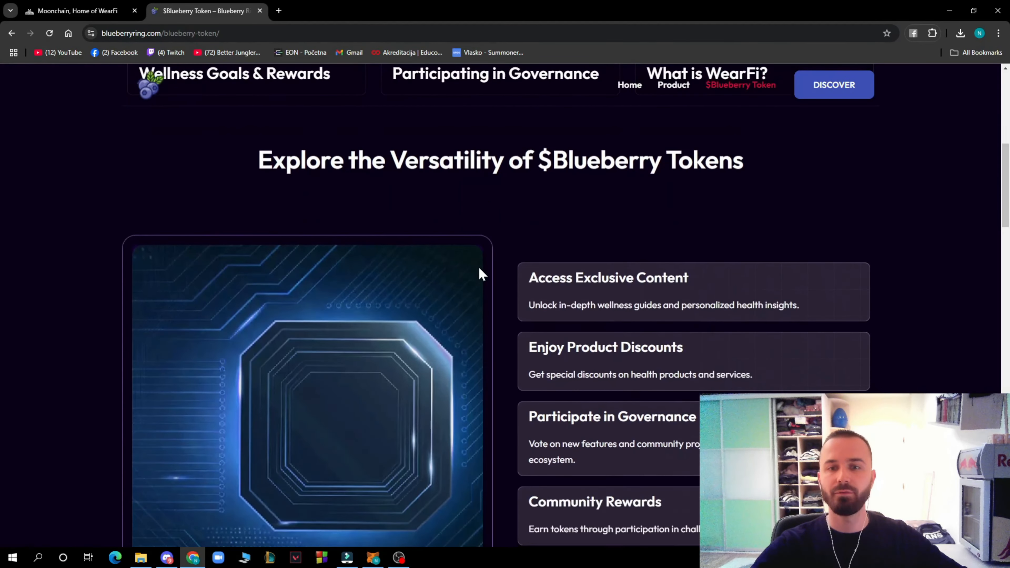
pyautogui.scroll(-3)
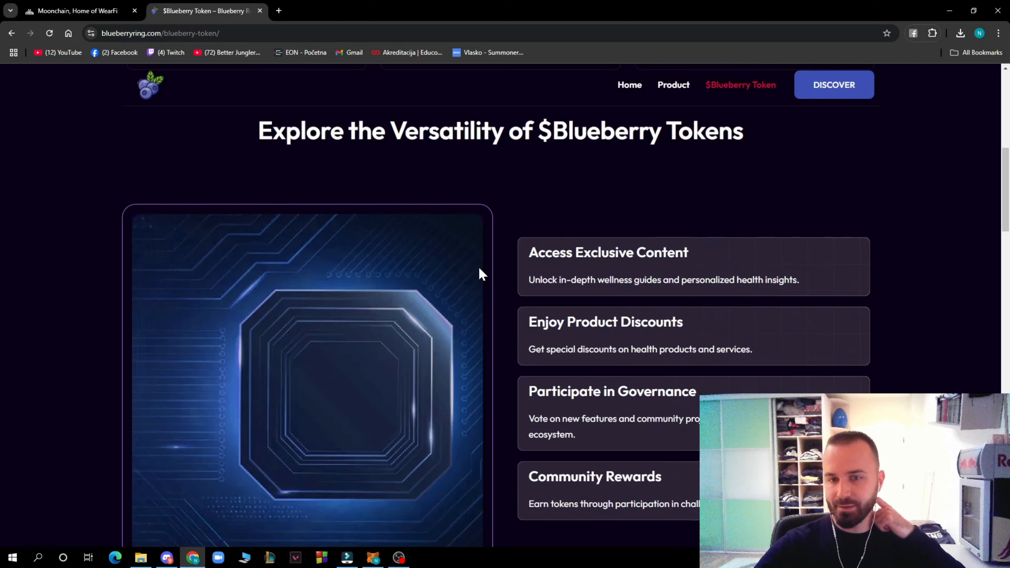
# - Continue down the $Blueberry Token page to the community section and footer
pyautogui.scroll(-3)
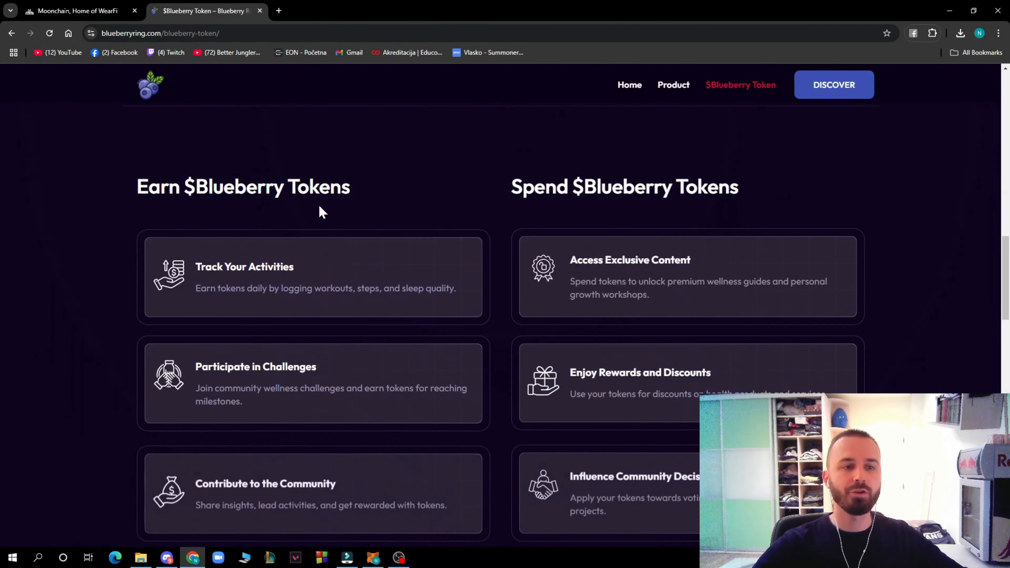
pyautogui.scroll(-3)
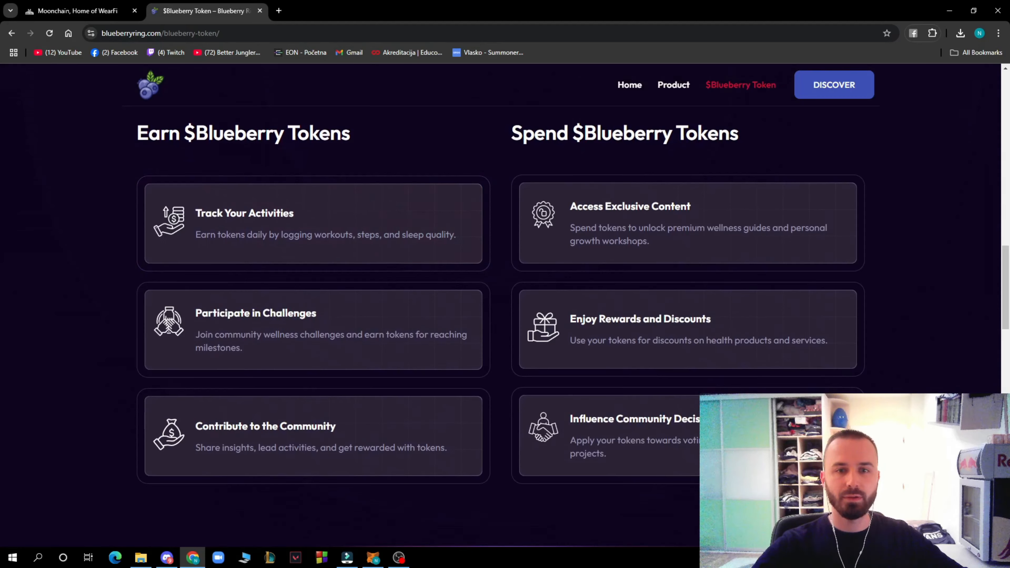
pyautogui.moveTo(313, 209)
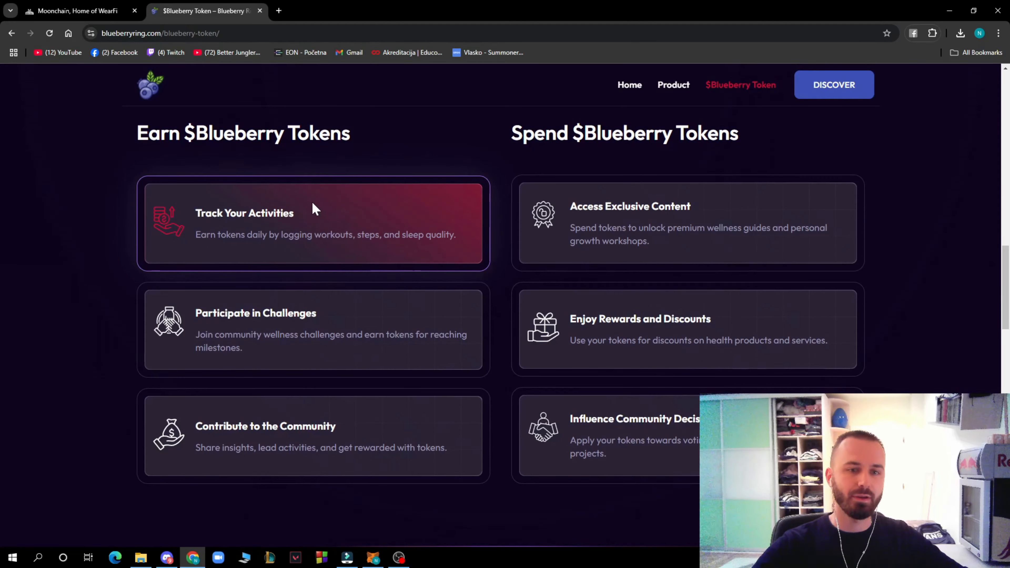
pyautogui.moveTo(353, 328)
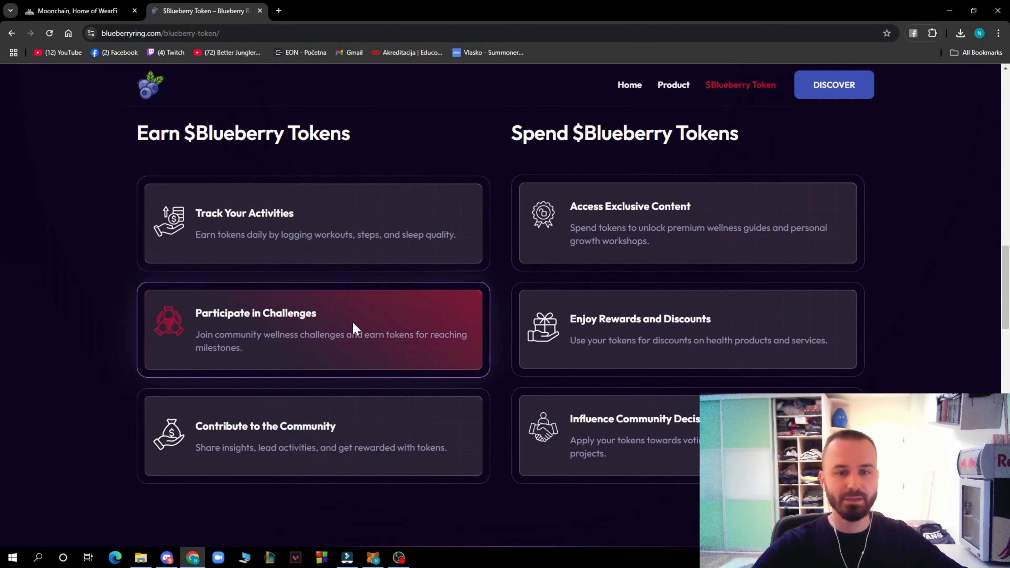
pyautogui.moveTo(377, 427)
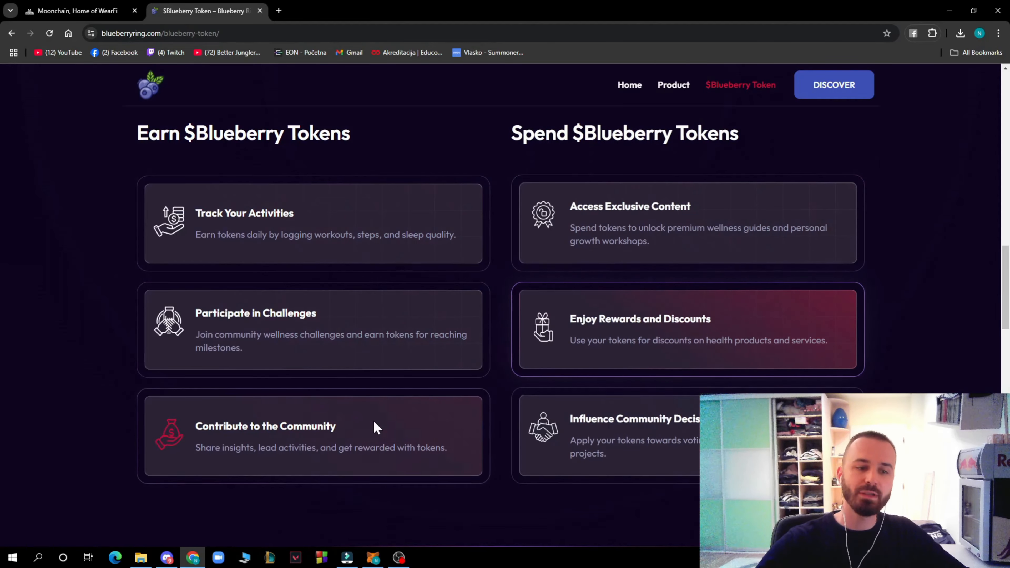
pyautogui.scroll(-3)
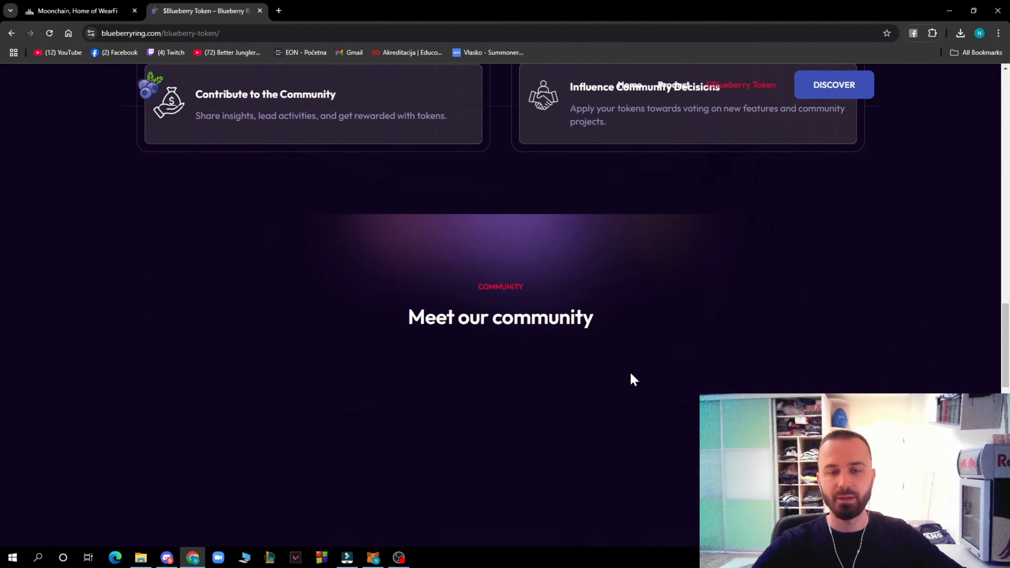
pyautogui.scroll(-3)
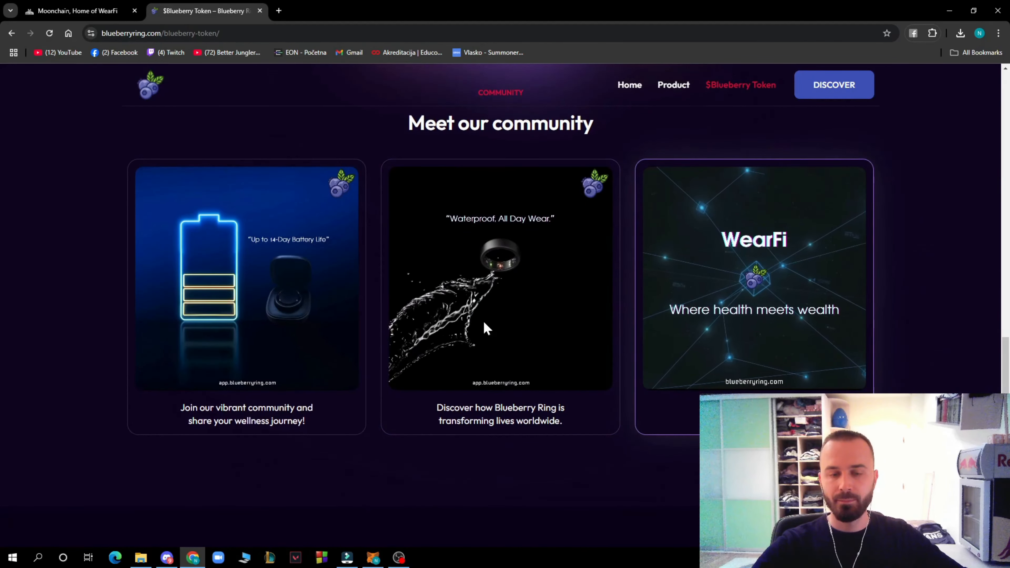
pyautogui.scroll(-3)
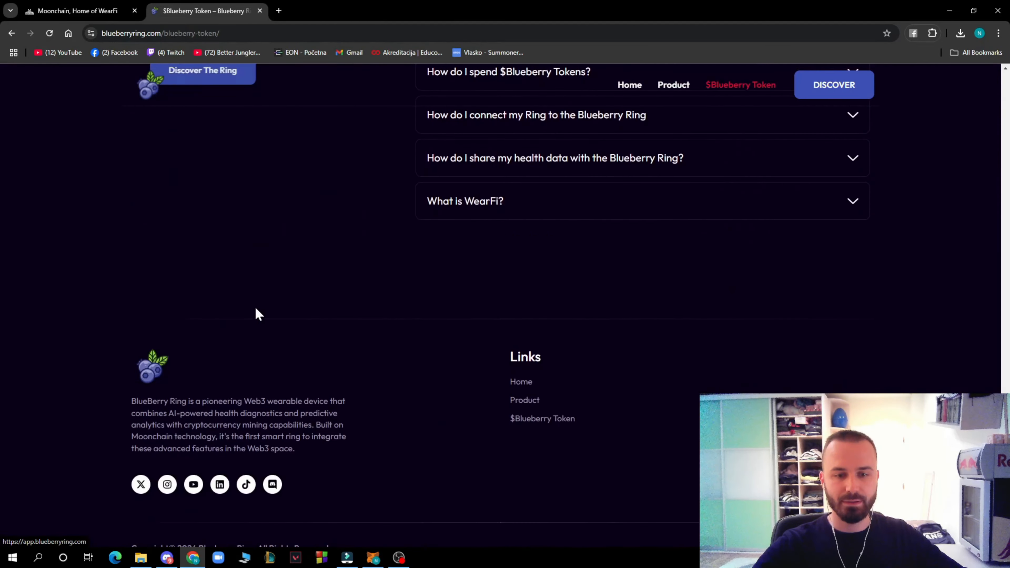
pyautogui.scroll(3)
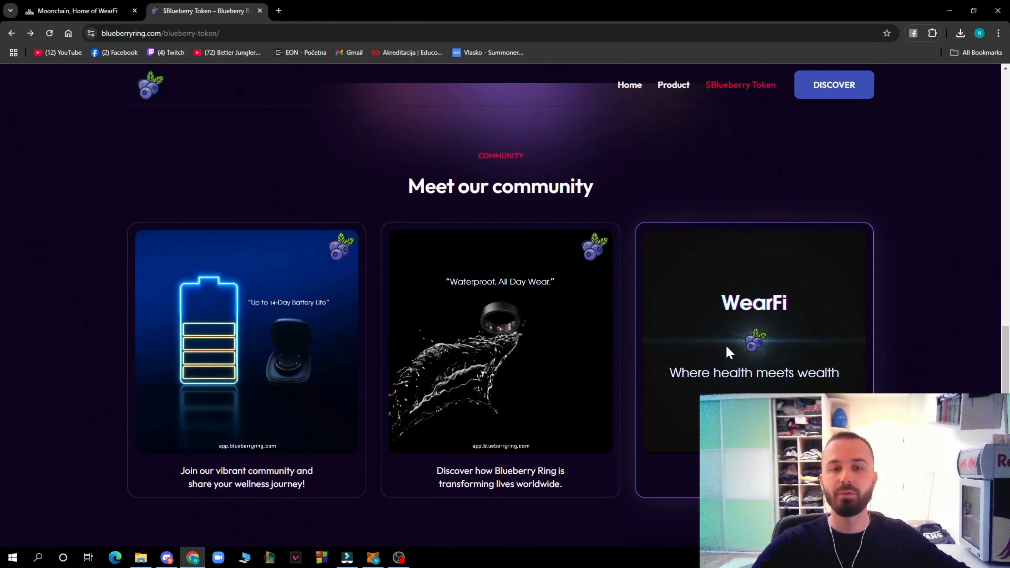
pyautogui.scroll(-3)
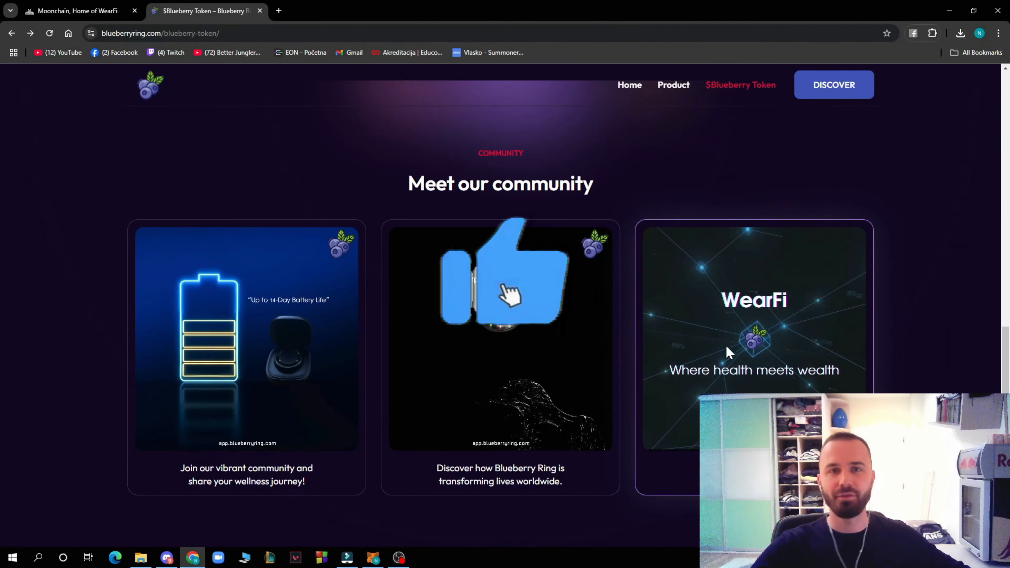
pyautogui.click(74, 11)
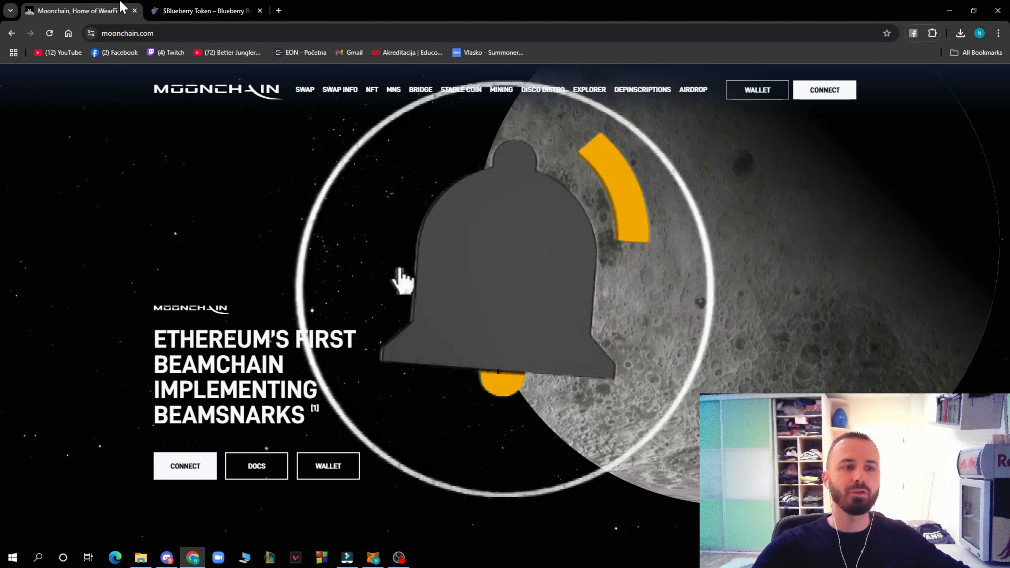
pyautogui.click(206, 11)
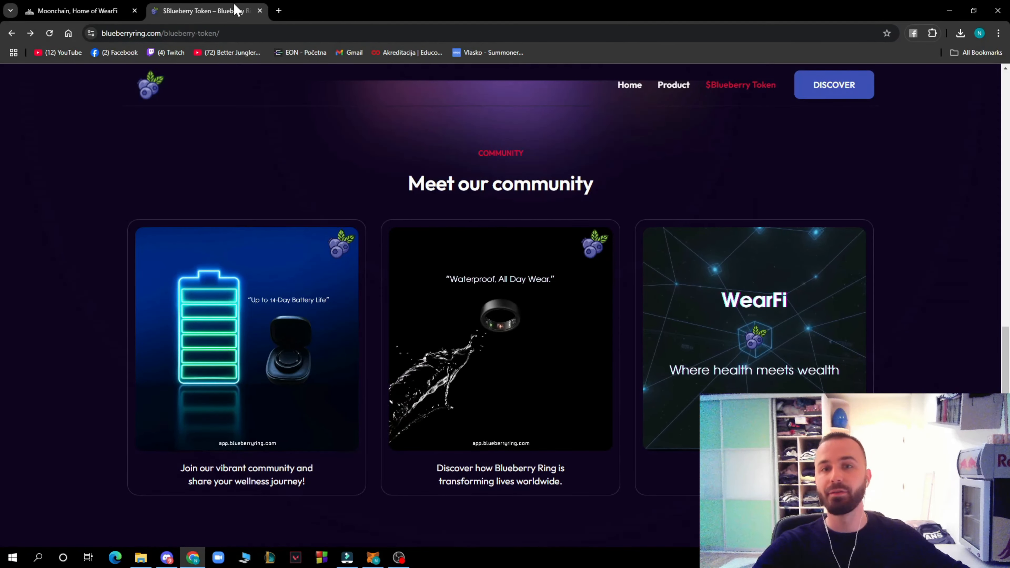